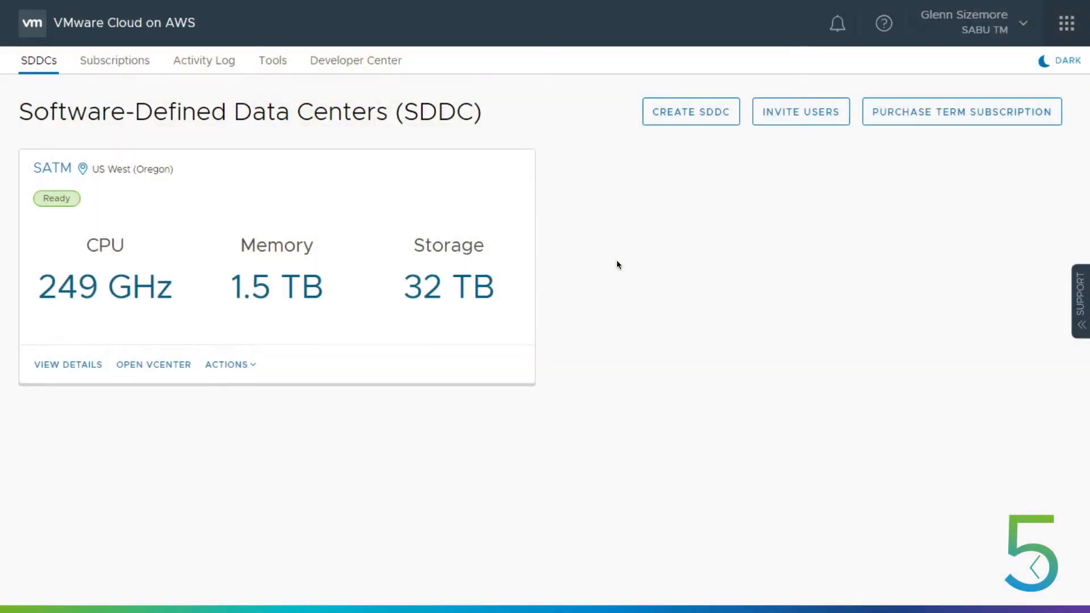
mouse_move(613, 253)
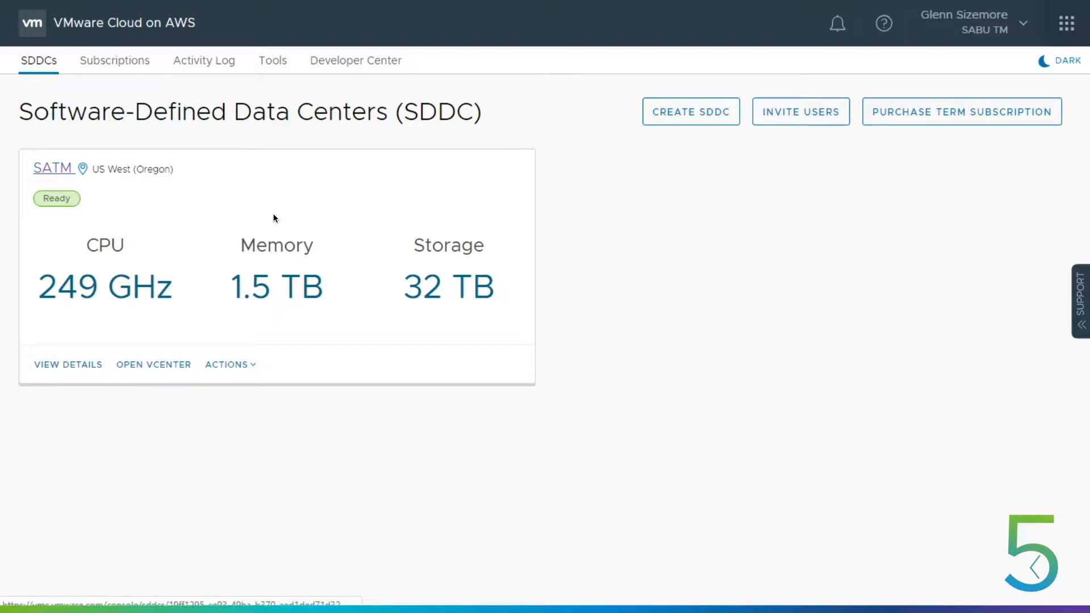
- Open the SATM data center's summary: 3 hosts, 249 GHz CPU, 1.5 TB memory, 32 TB storage
left_click(54, 168)
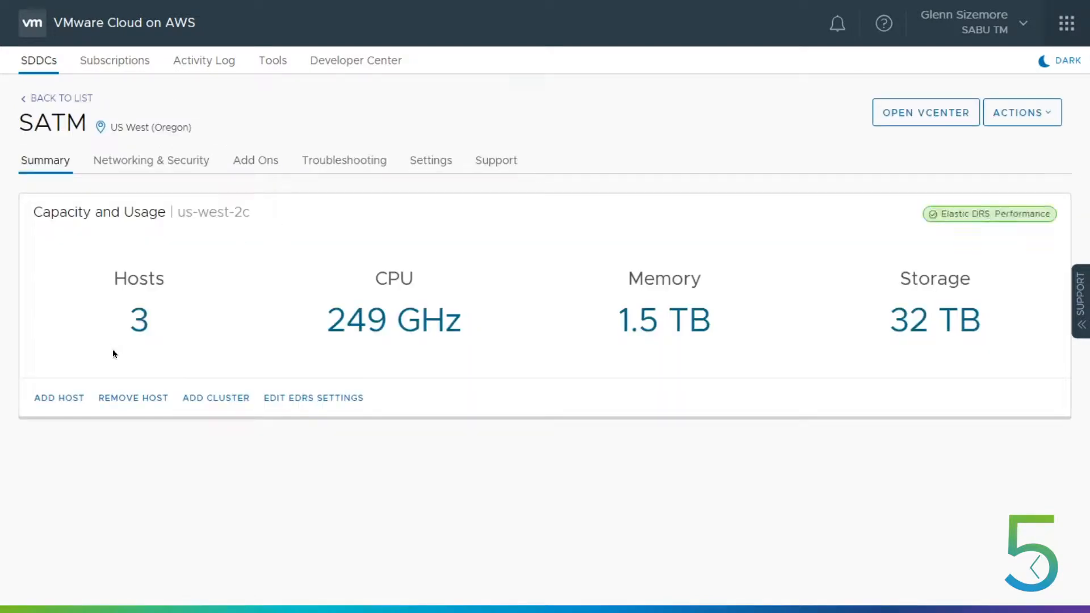
- Open vCenter and select SQL01 among Compute-ResourcePool's virtual machines
left_click(925, 112)
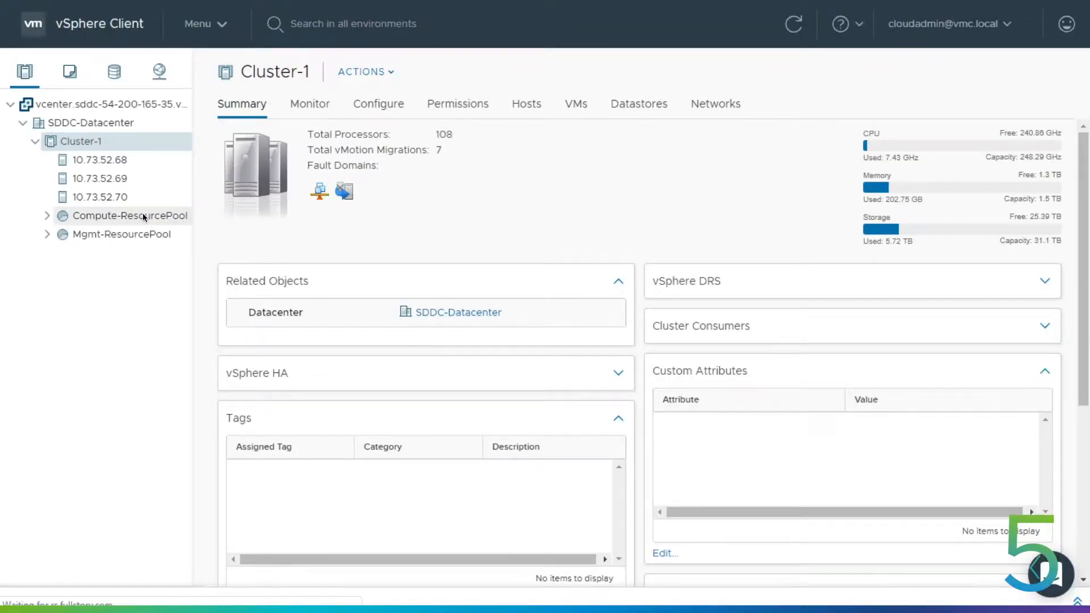
left_click(129, 216)
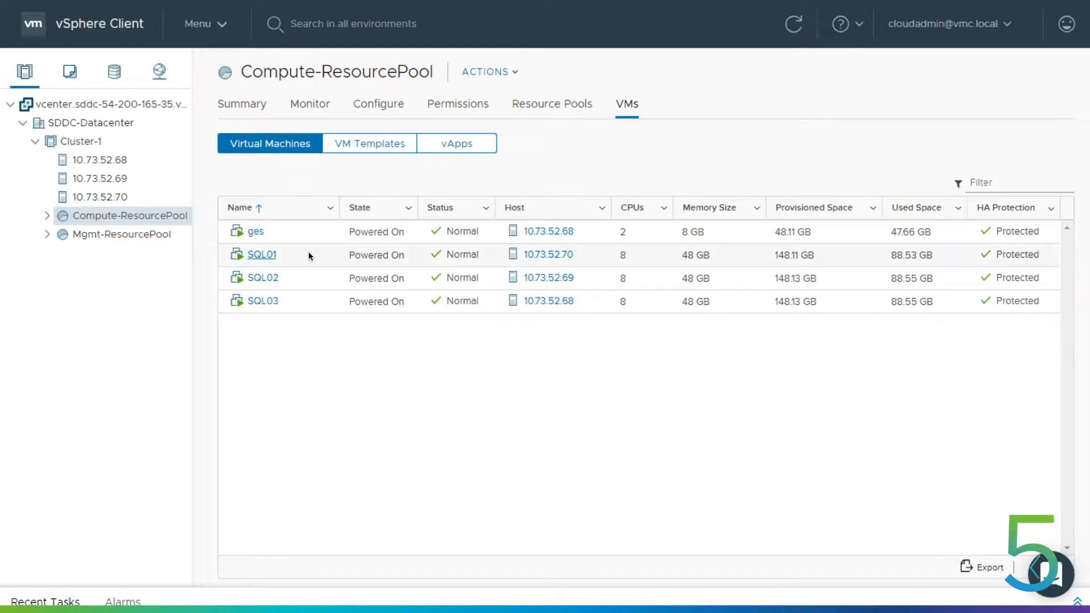
left_click(261, 254)
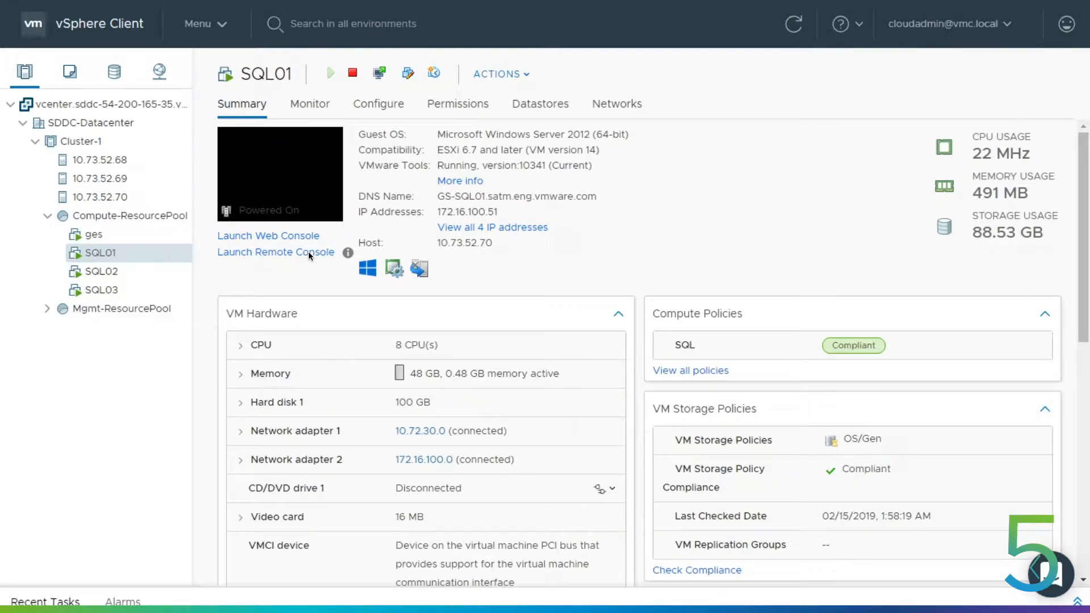
mouse_move(304, 272)
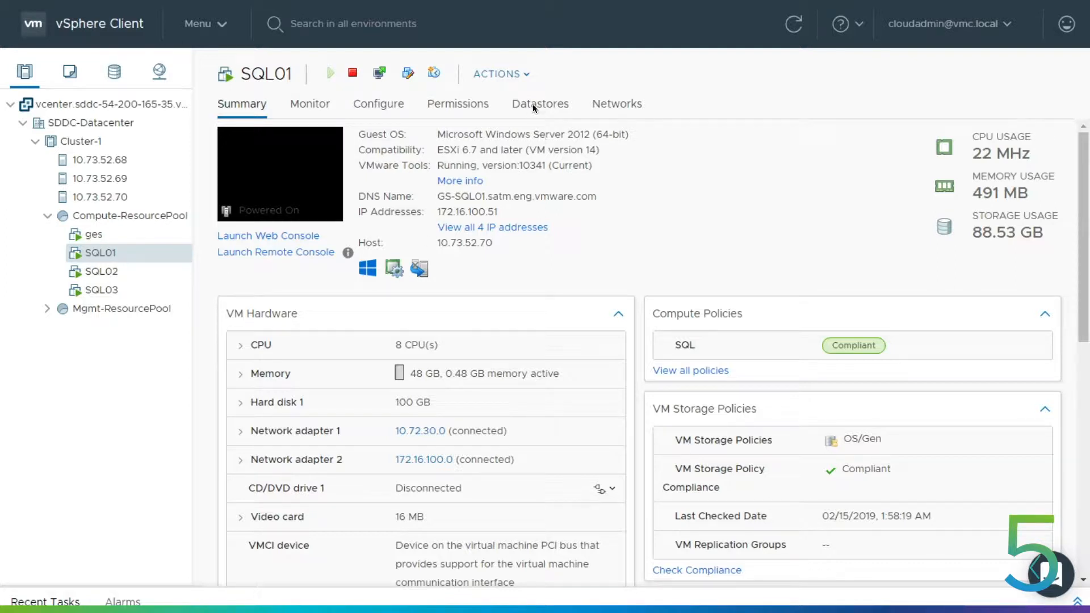
- Add an LSI Logic SAS SCSI controller with Physical bus sharing to SQL01's settings
left_click(499, 74)
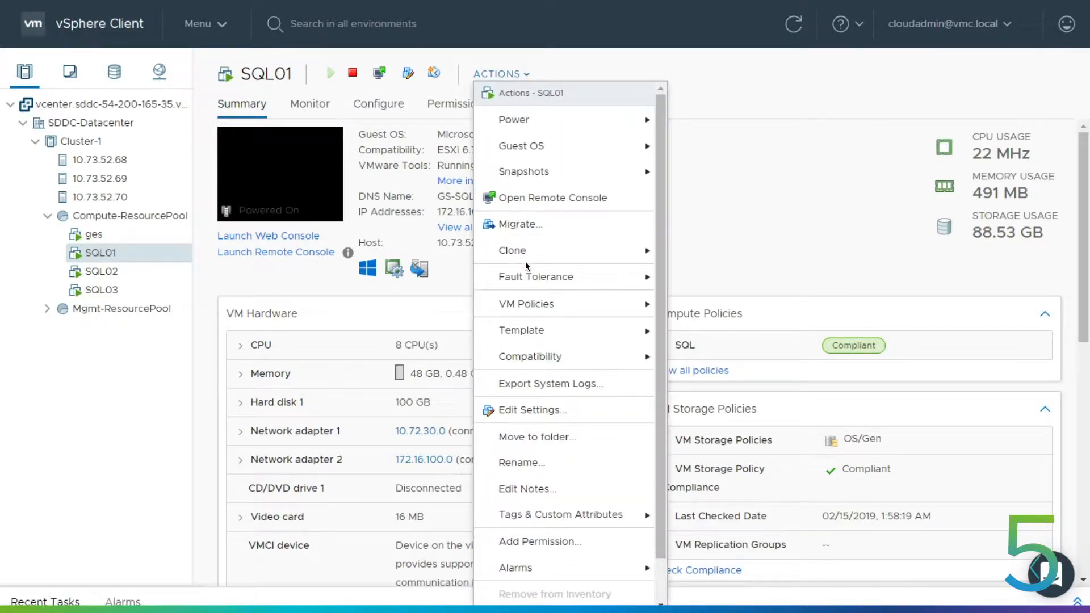
mouse_move(531, 409)
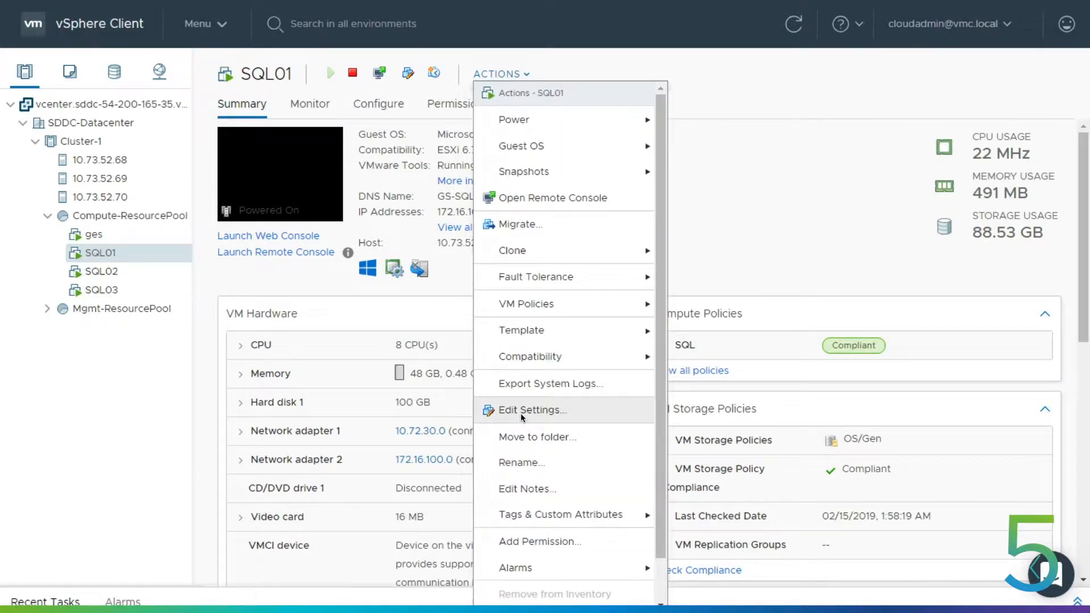
left_click(532, 409)
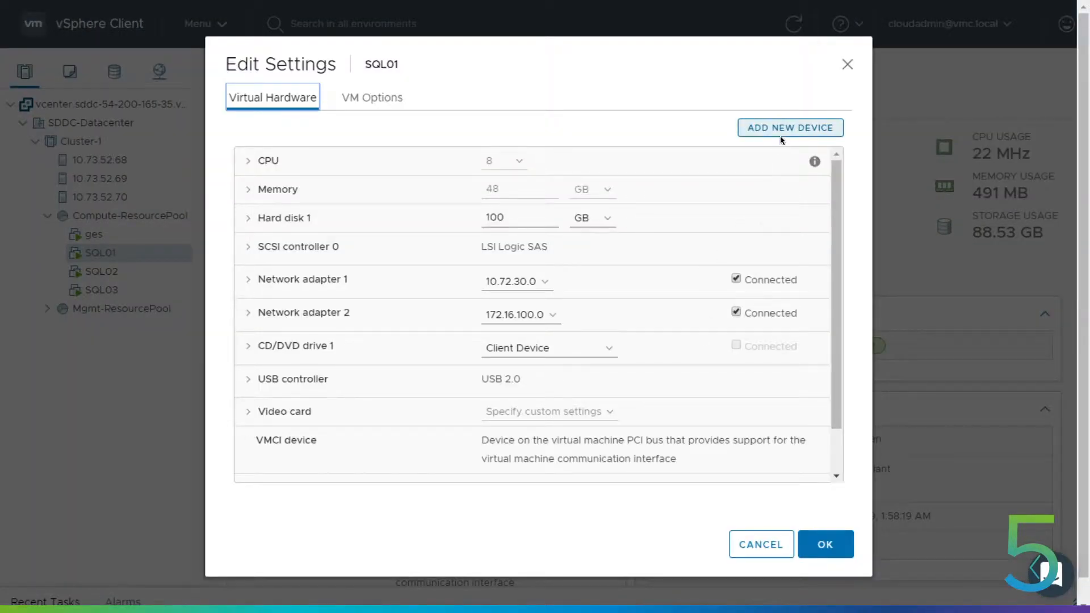
left_click(790, 128)
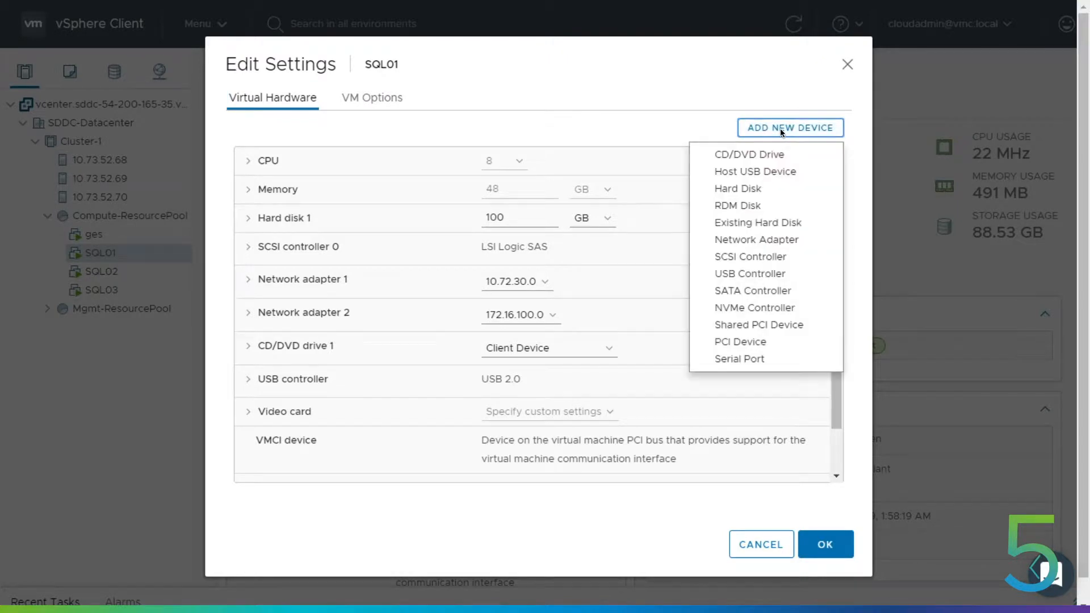
mouse_move(748, 256)
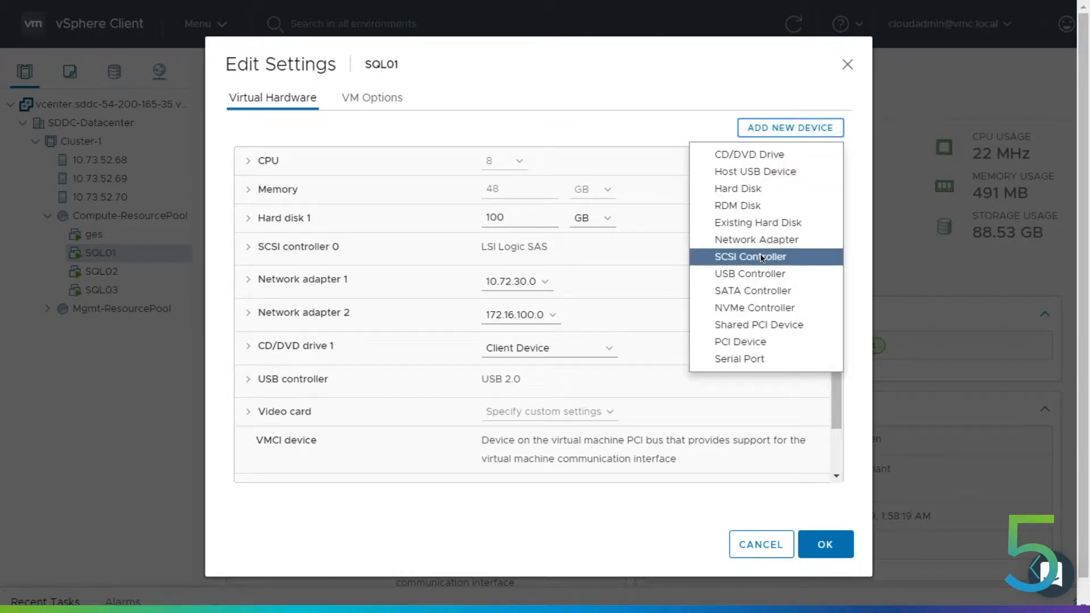
left_click(747, 257)
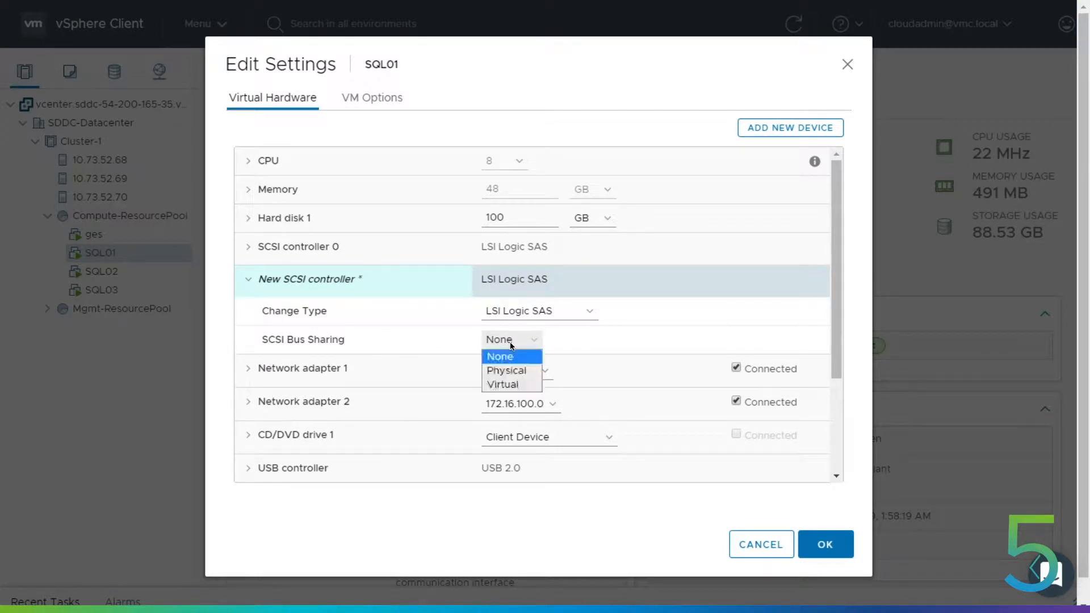
mouse_move(506, 369)
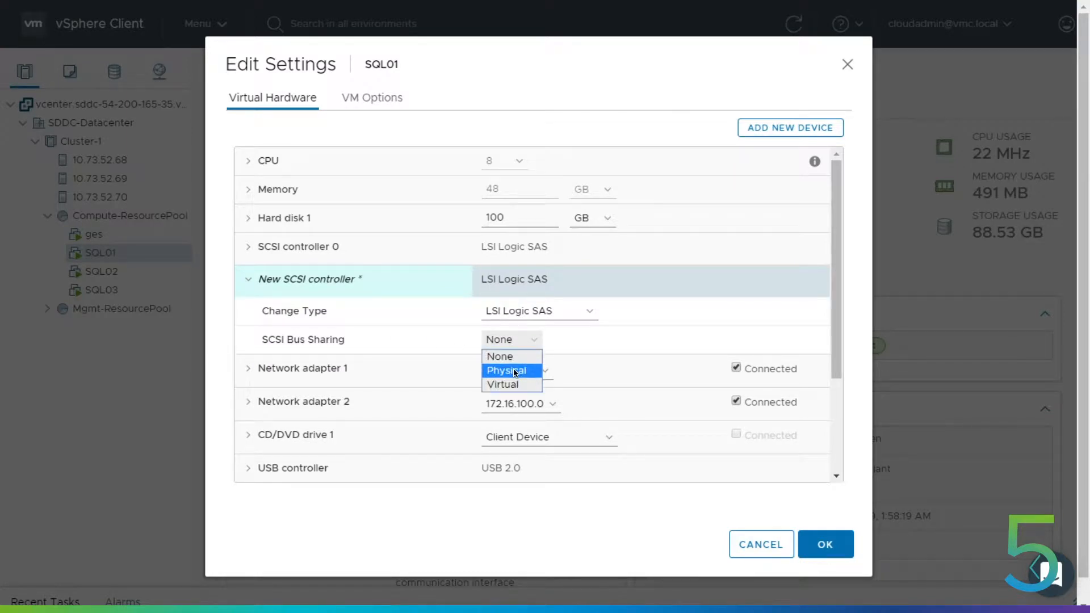
left_click(506, 369)
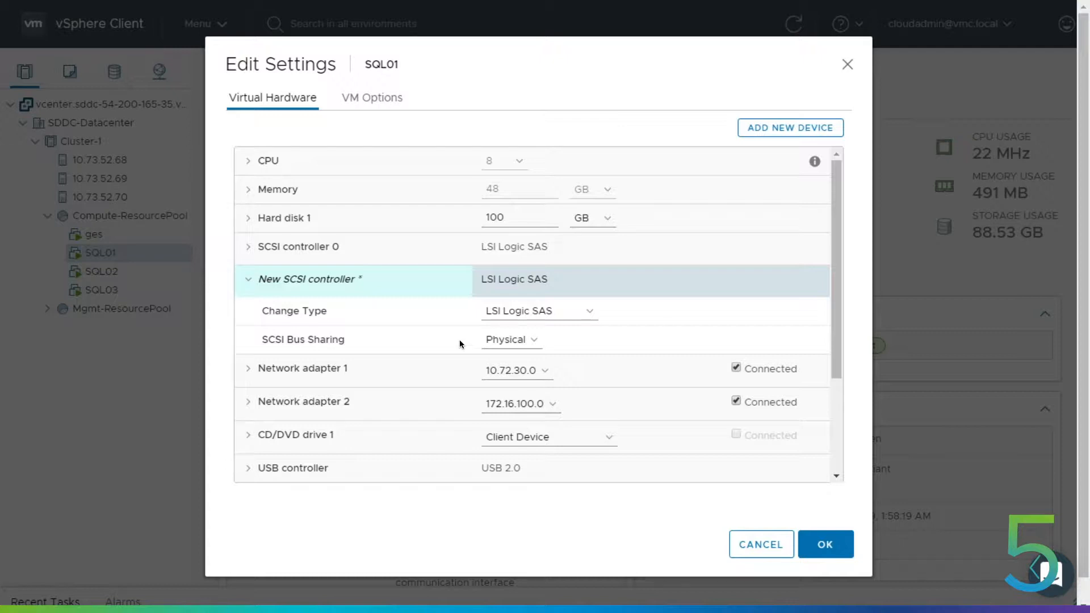
mouse_move(790, 127)
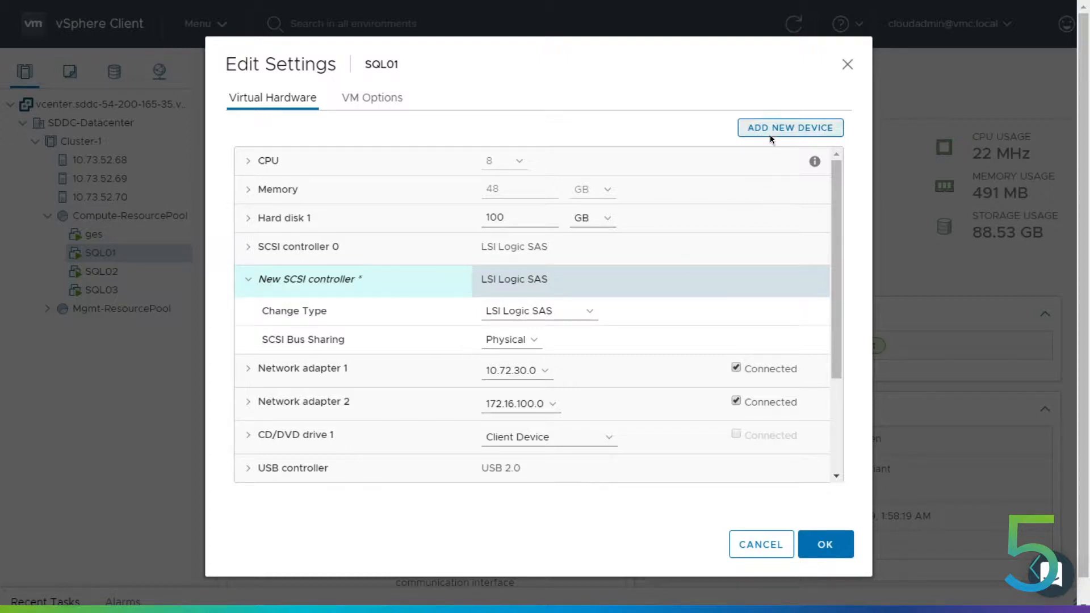
- Add a 1536 GB disk: SQL Data policy, Independent-Persistent, on the new SCSI controller
left_click(790, 127)
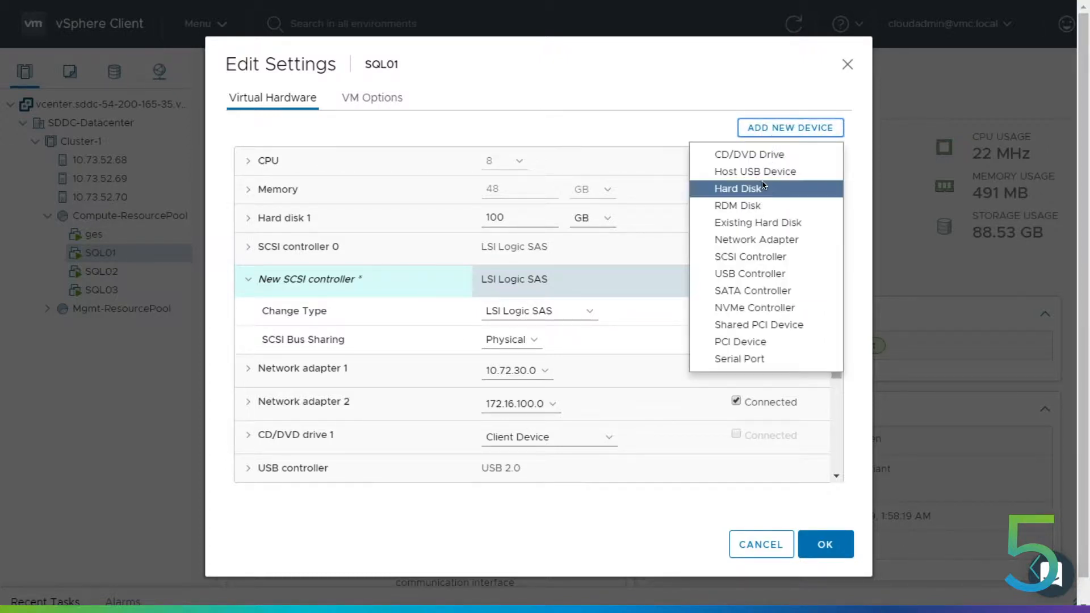
left_click(739, 188)
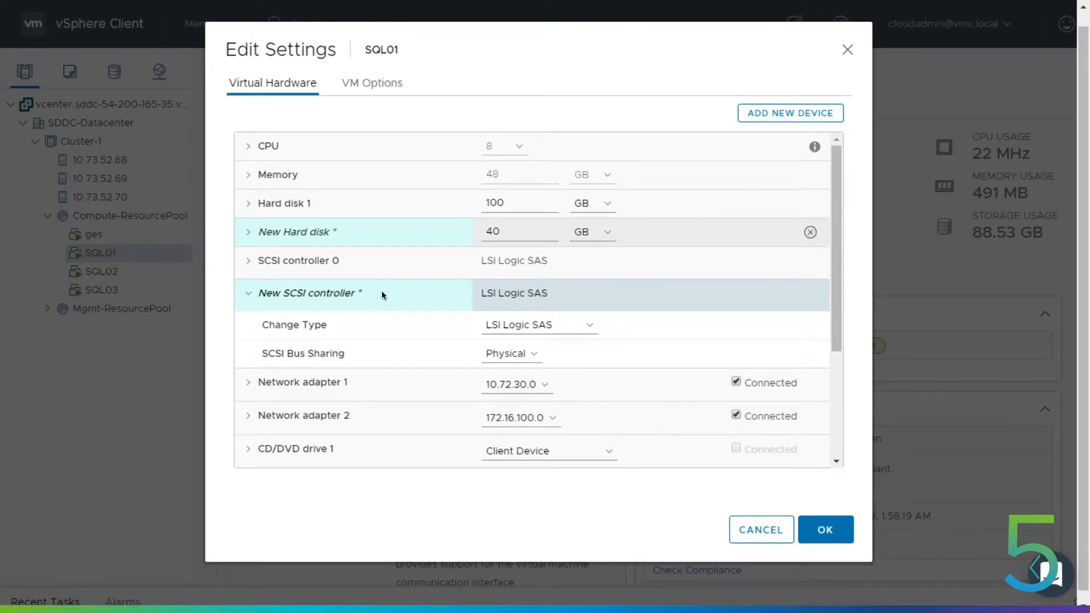
type("1536")
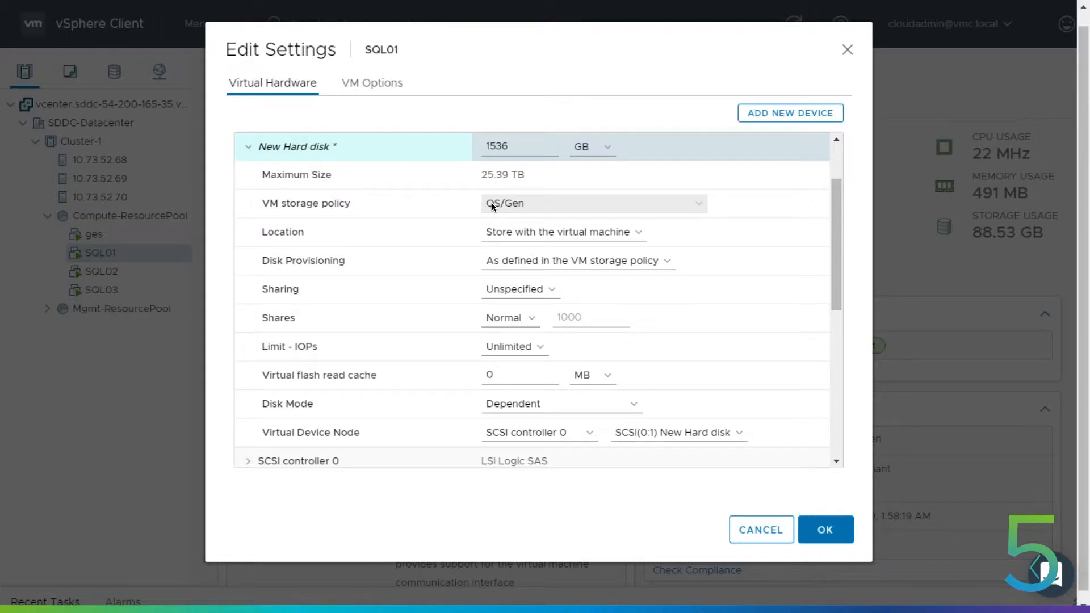
left_click(591, 202)
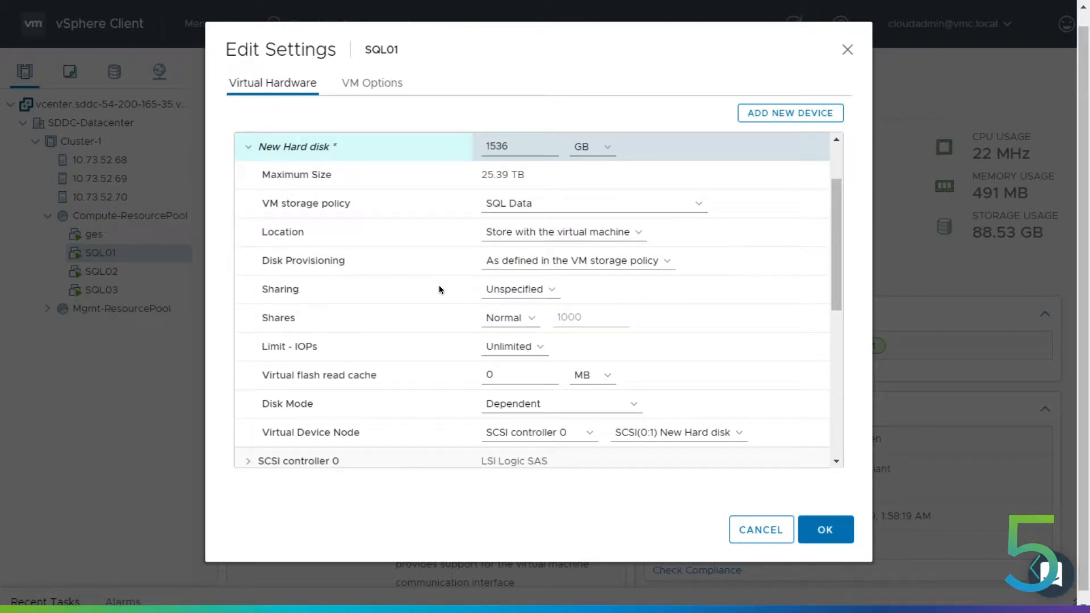
mouse_move(437, 305)
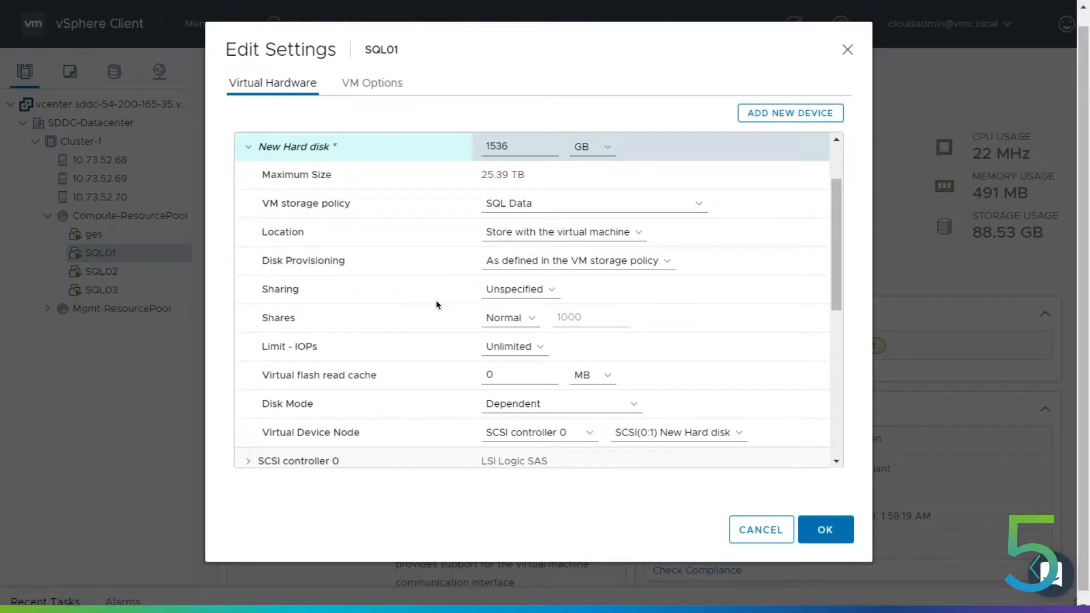
mouse_move(368, 415)
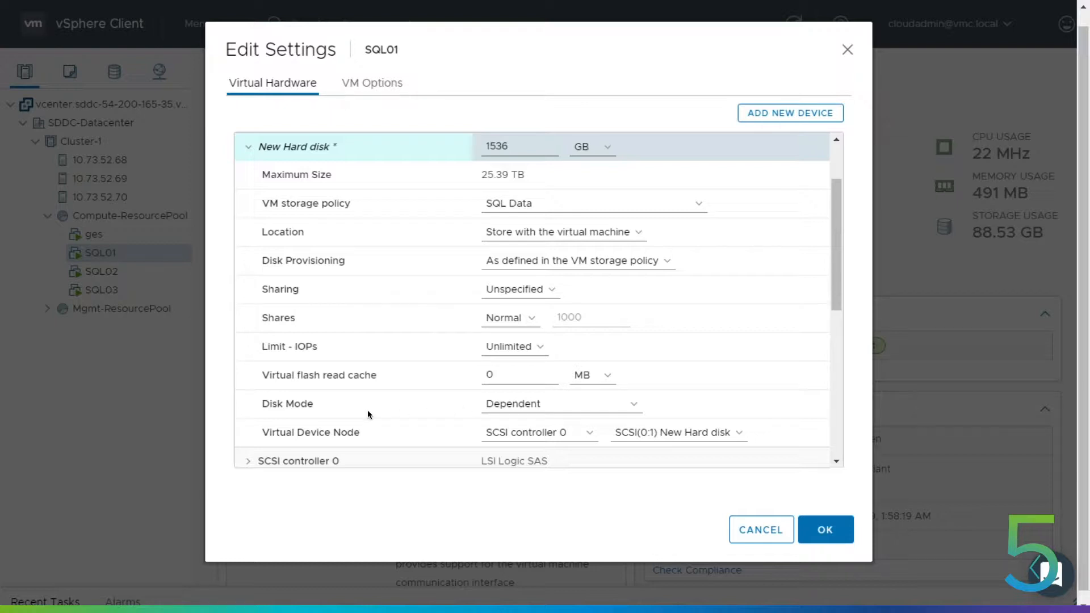
left_click(560, 403)
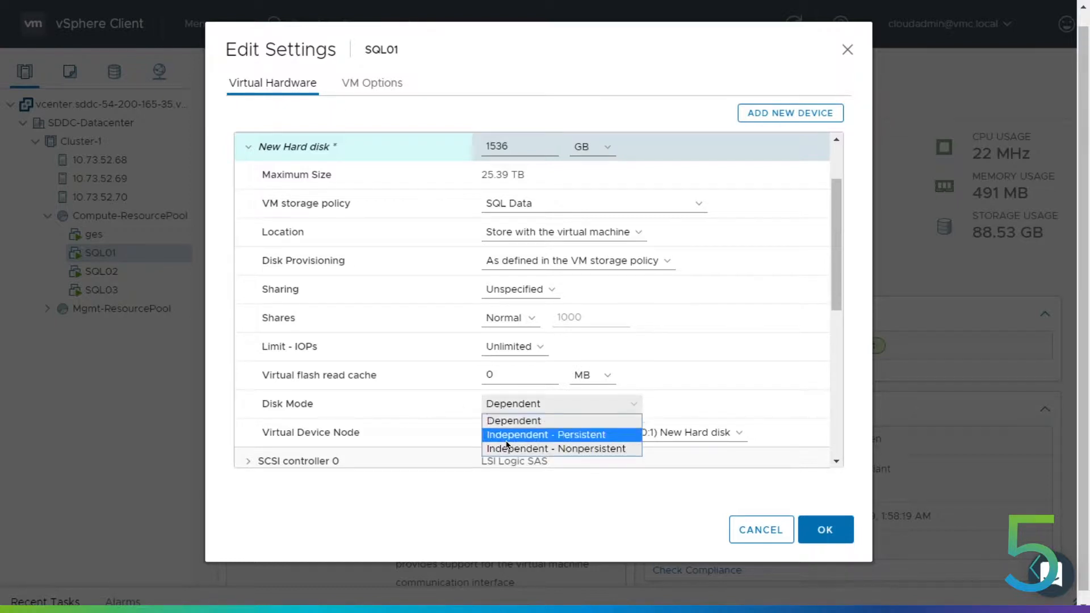
left_click(545, 434)
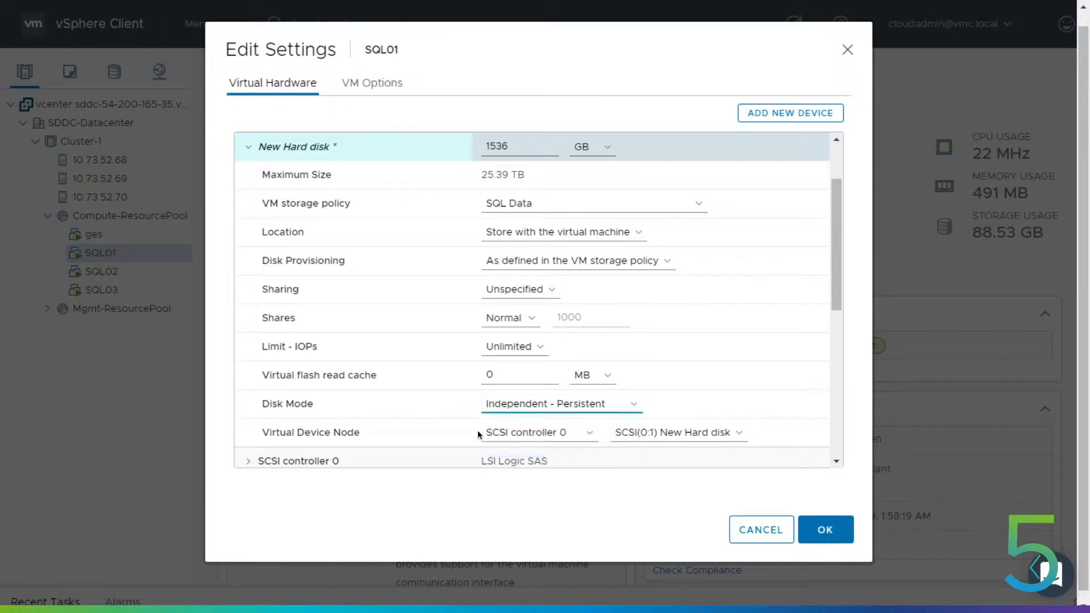
left_click(536, 432)
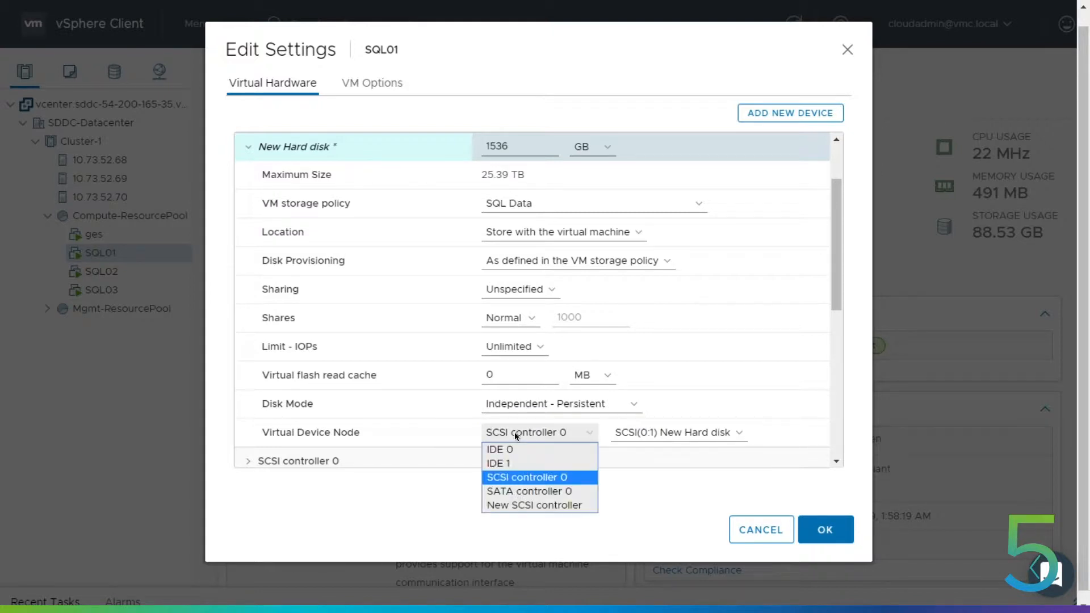
mouse_move(535, 505)
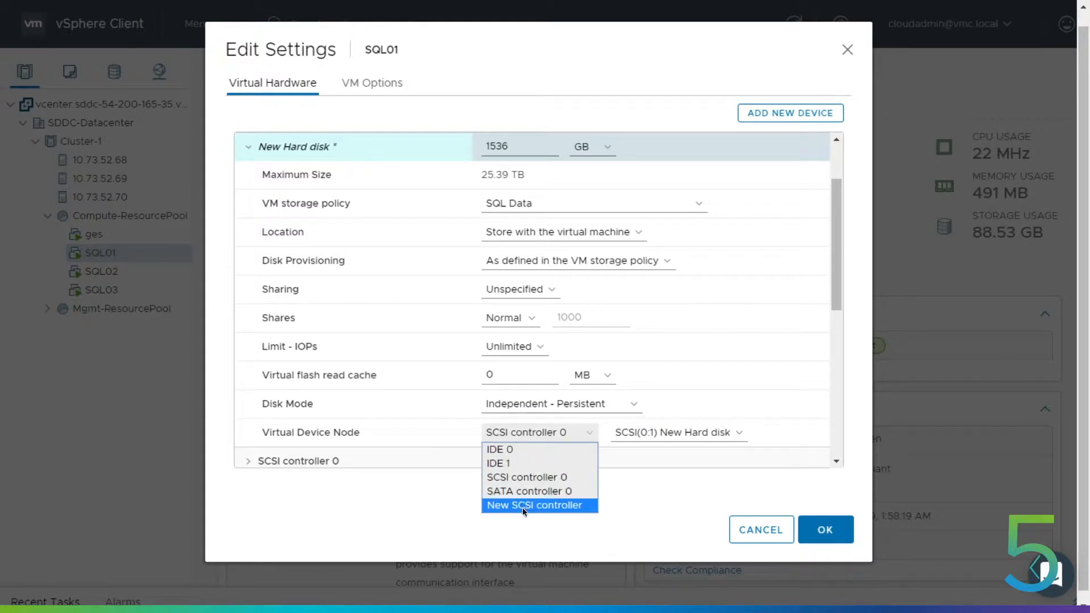
left_click(536, 506)
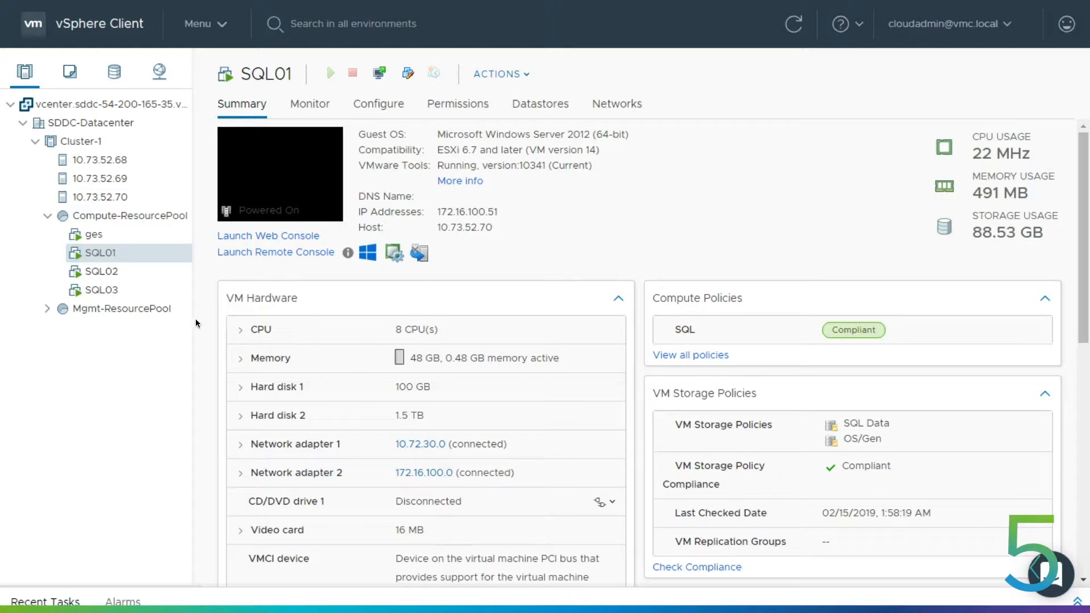
- Add a physical-sharing SCSI controller to SQL02 and start adding an existing hard disk
left_click(102, 271)
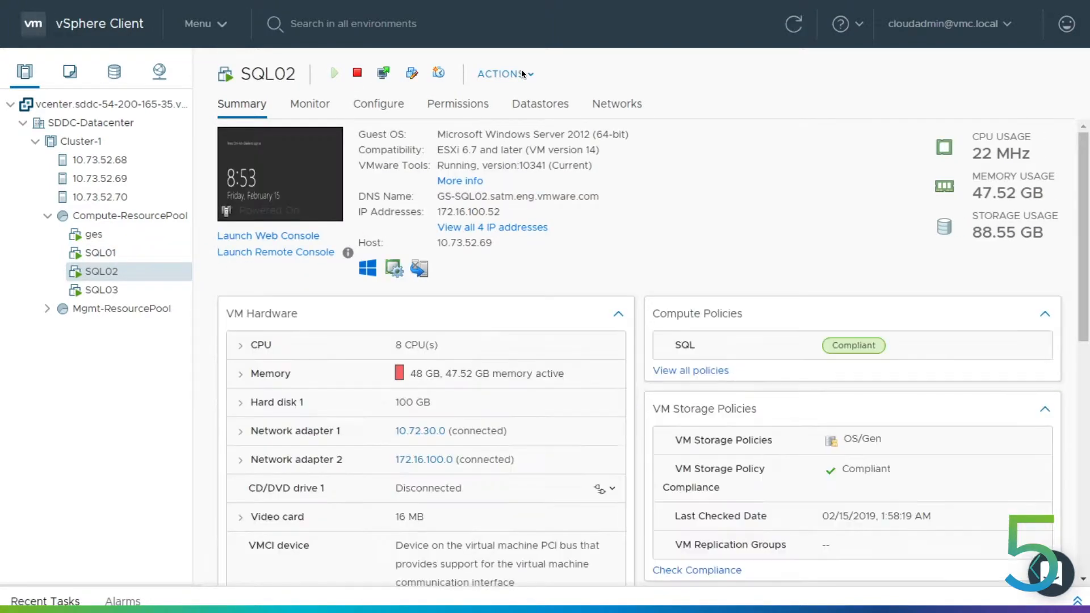
left_click(501, 74)
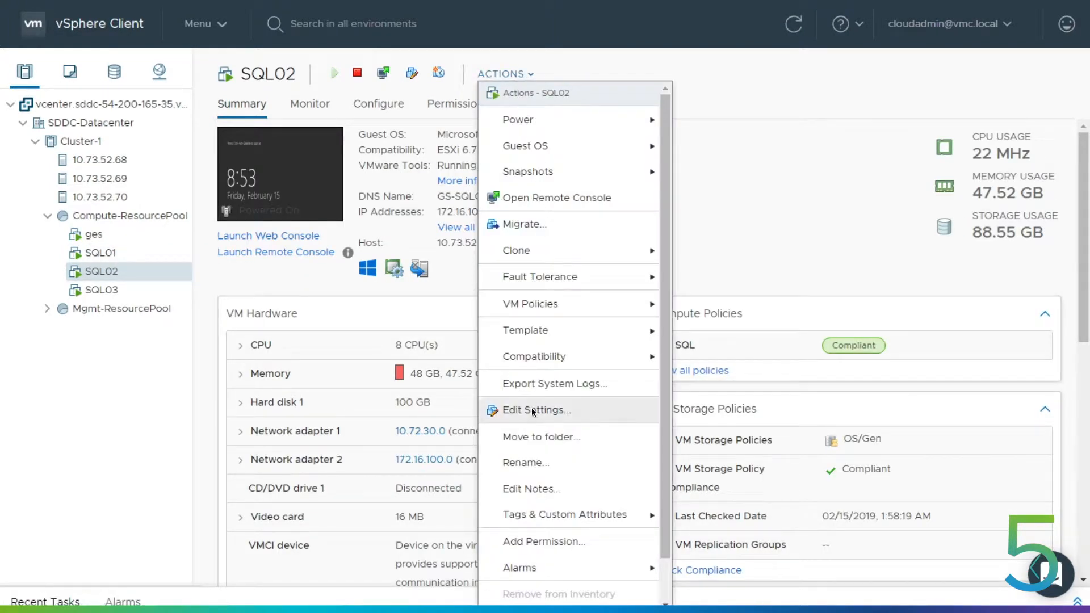
left_click(536, 410)
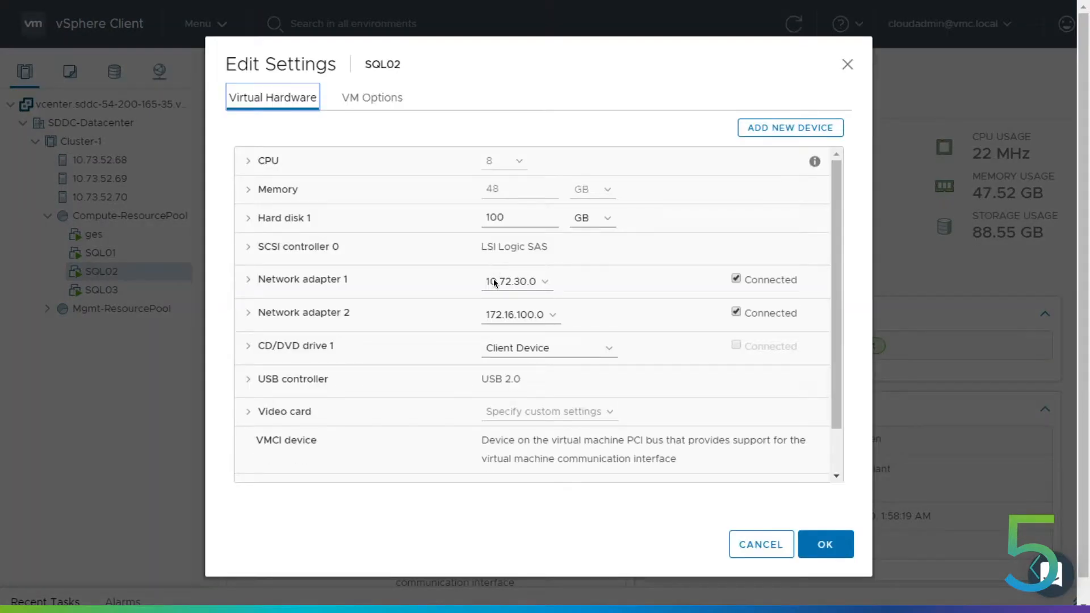
left_click(790, 127)
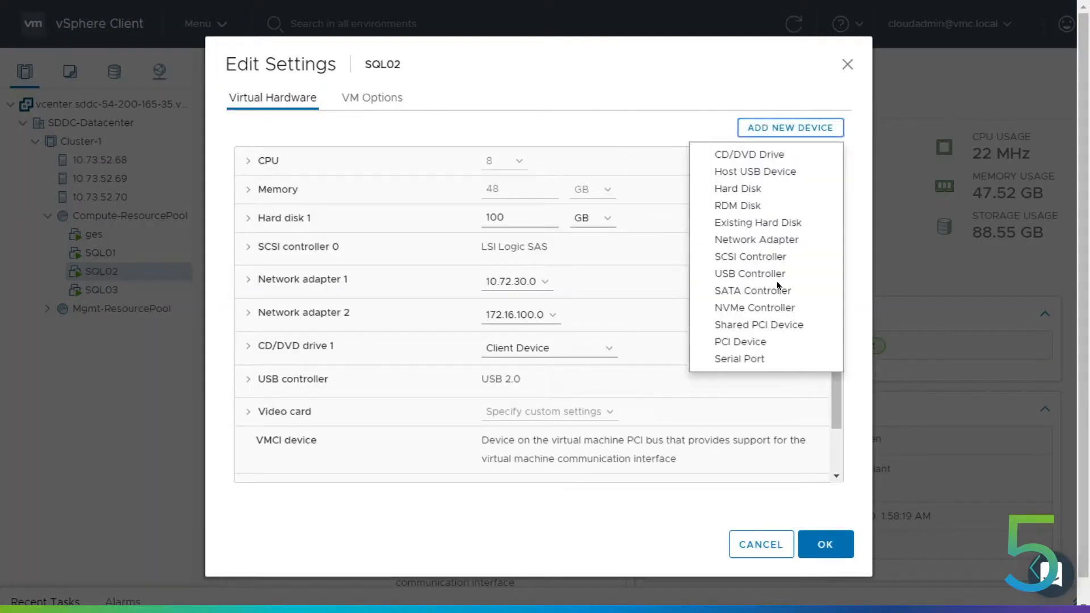
left_click(749, 256)
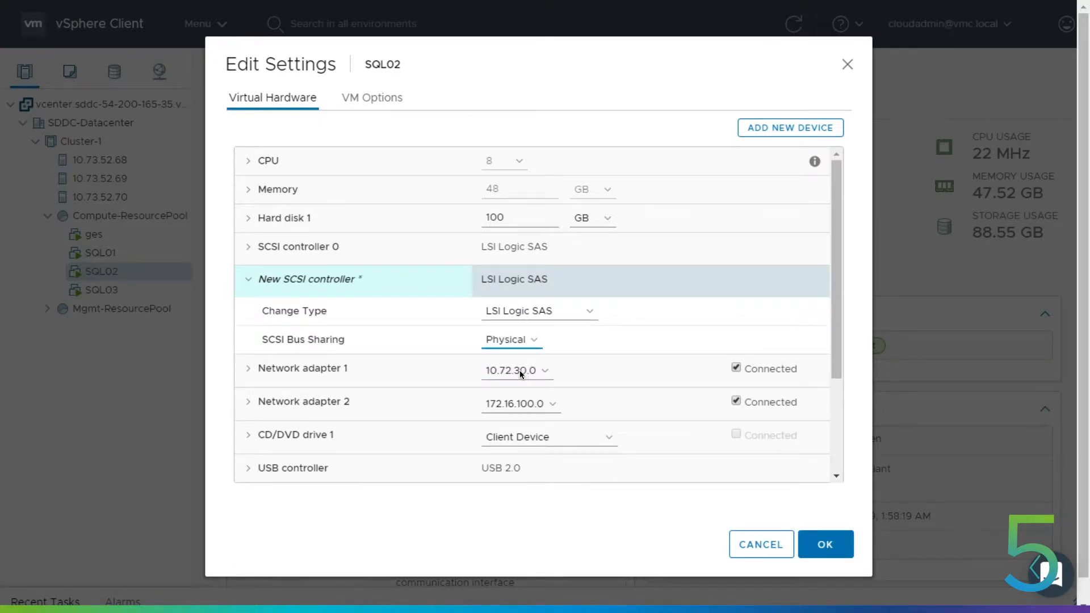
left_click(790, 128)
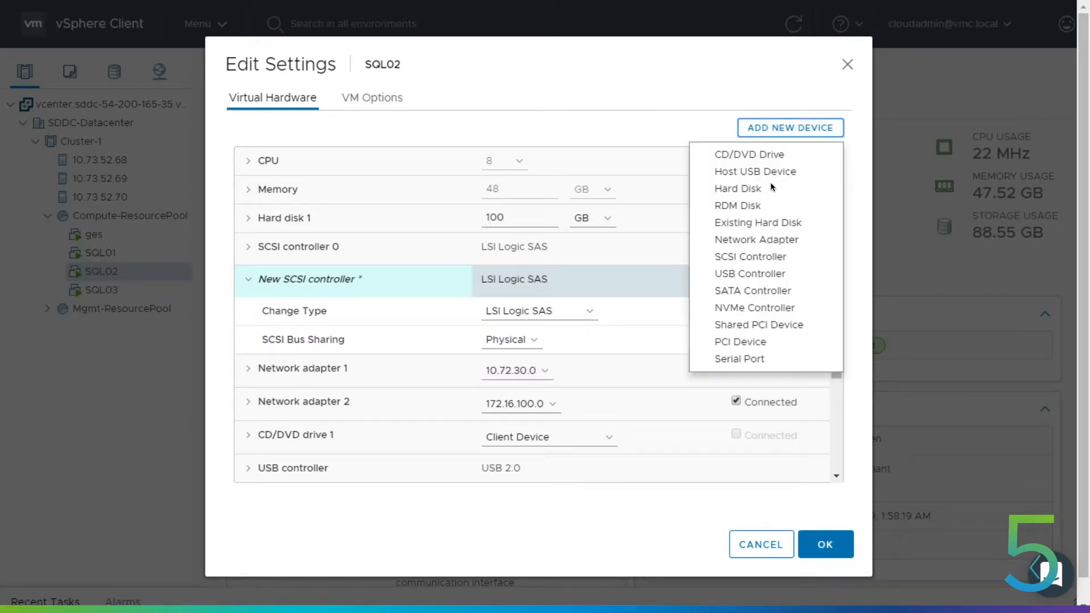
left_click(757, 223)
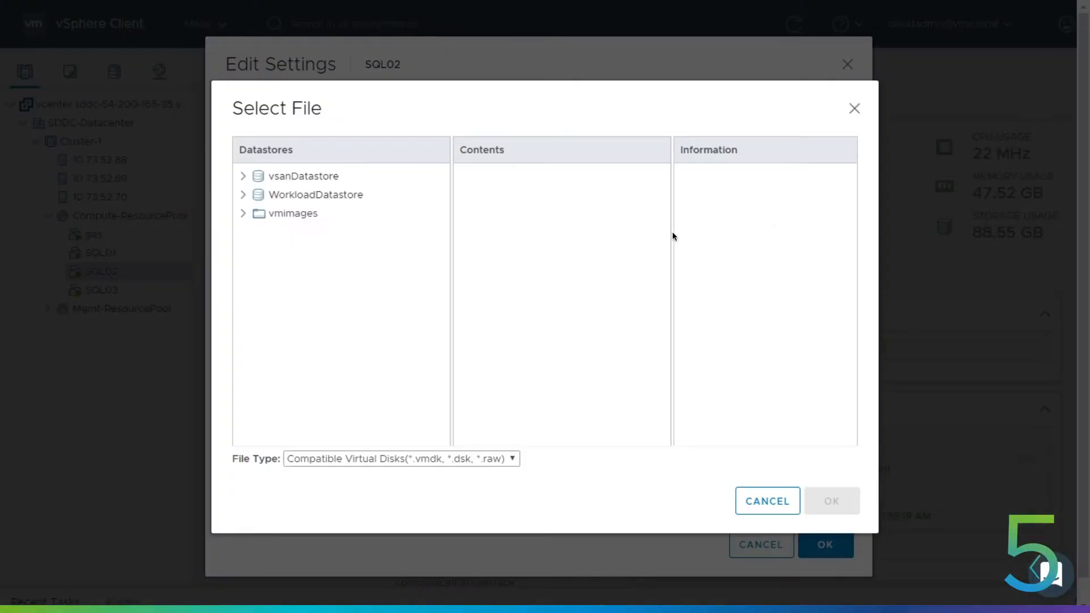
- Pick SQL01_1.vmdk from WorkloadDatastore > SQL01 as SQL02's new 1536 GB disk
left_click(315, 195)
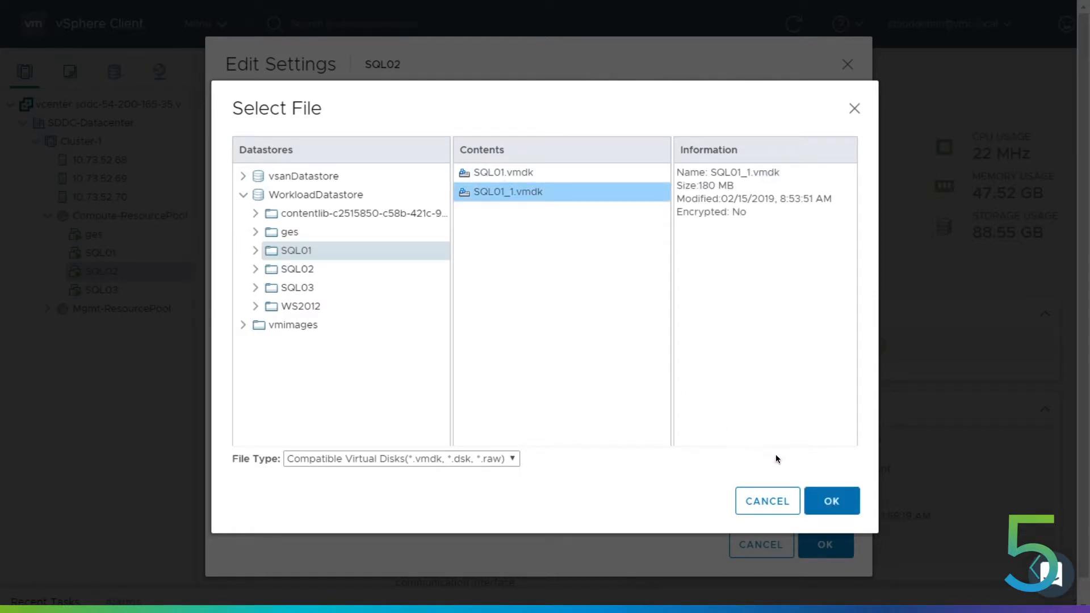
left_click(831, 500)
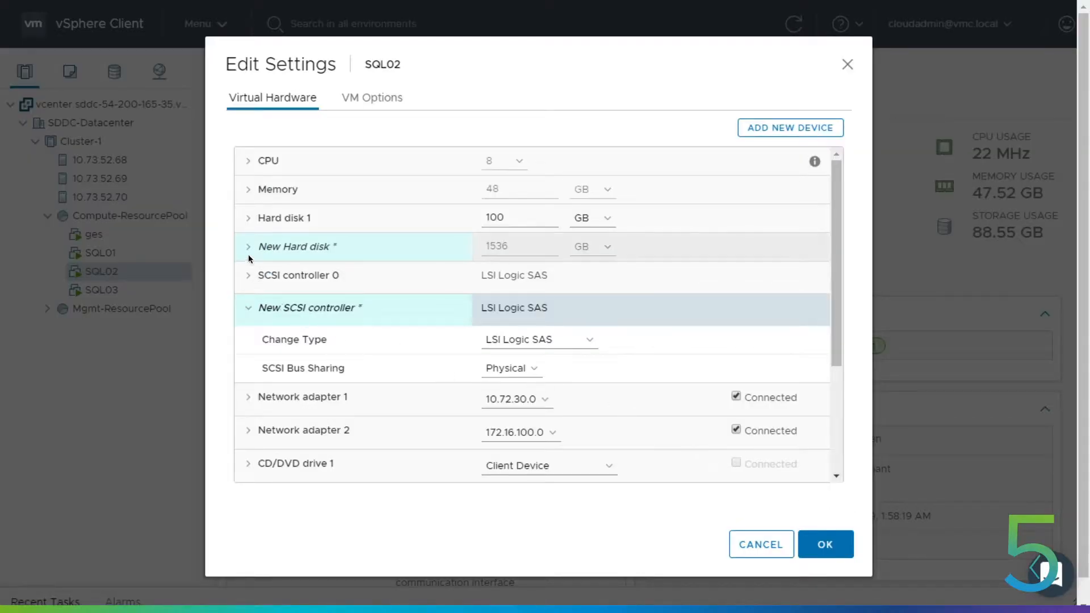
- Attach SQL02's new hard disk to the new SCSI controller and save the settings
left_click(247, 246)
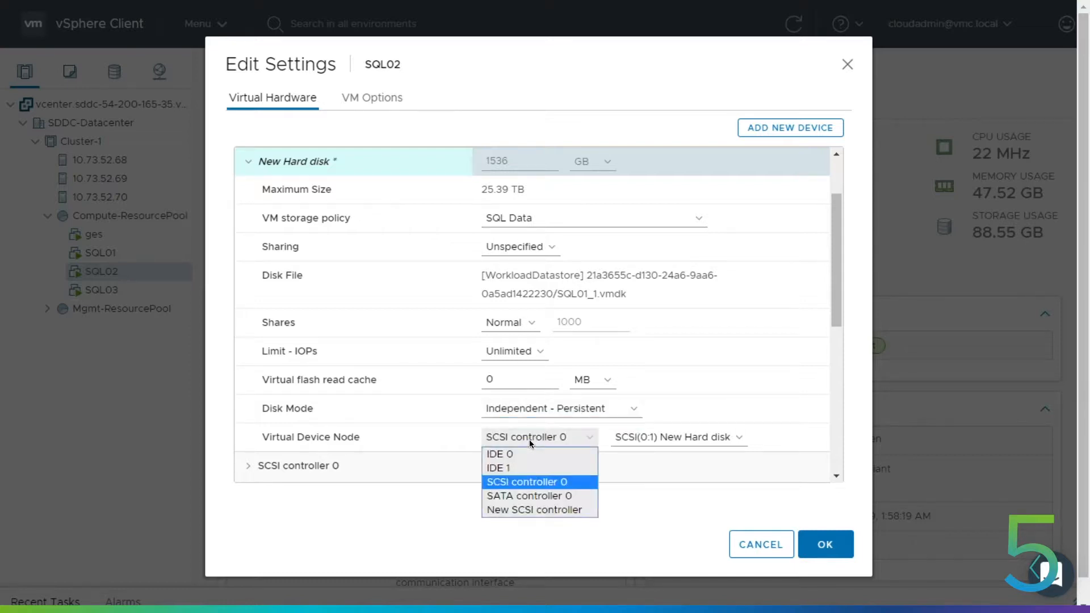
left_click(534, 510)
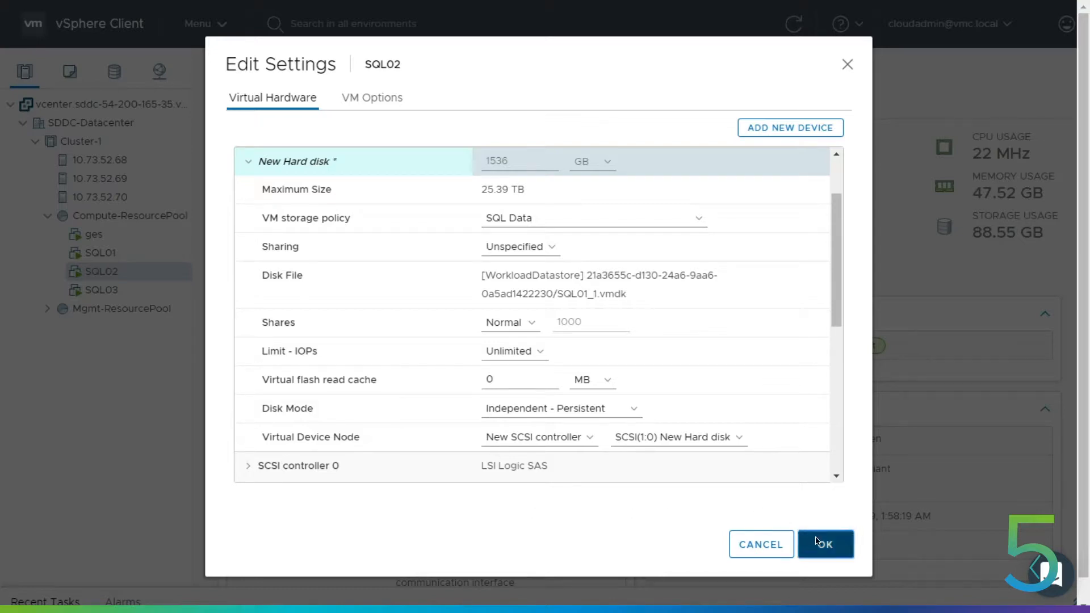
left_click(825, 545)
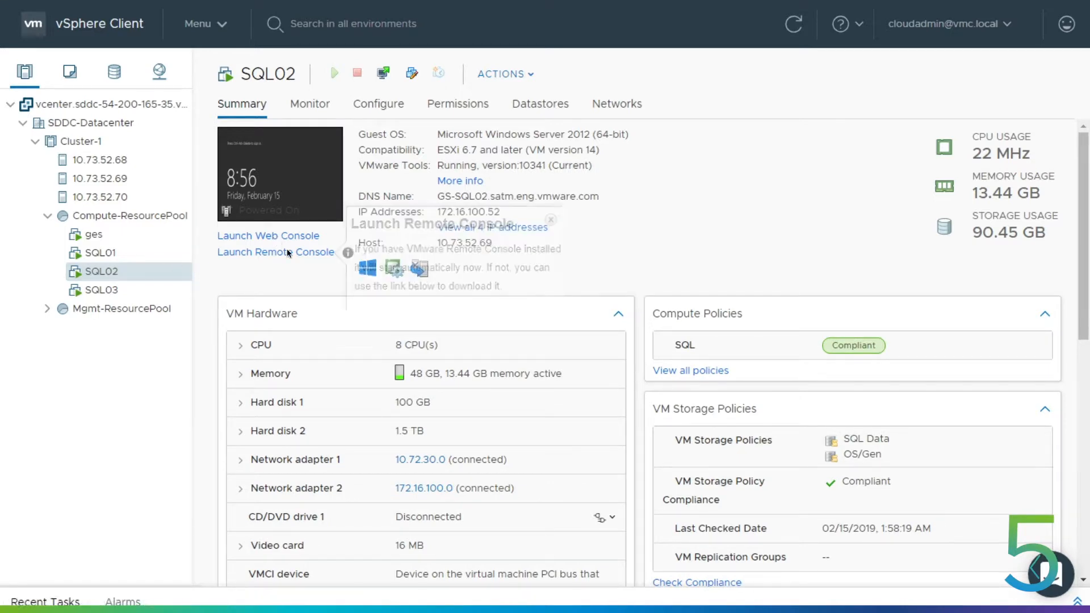
- From SQL02's remote console, validate GS-SQL01, GS-SQL02 and GS-SQL03 with all tests
left_click(276, 252)
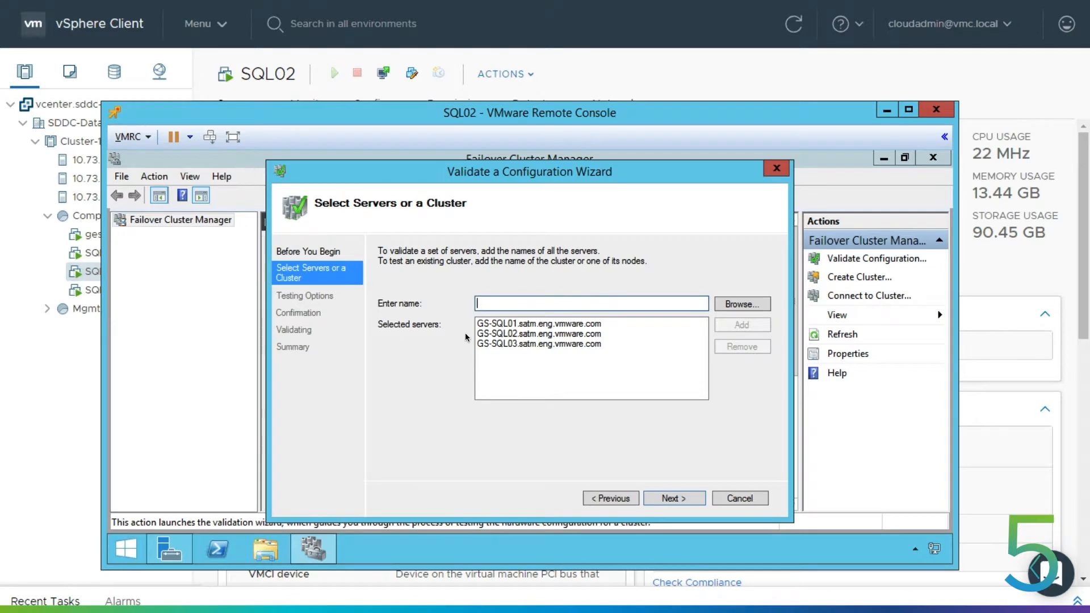
left_click(672, 498)
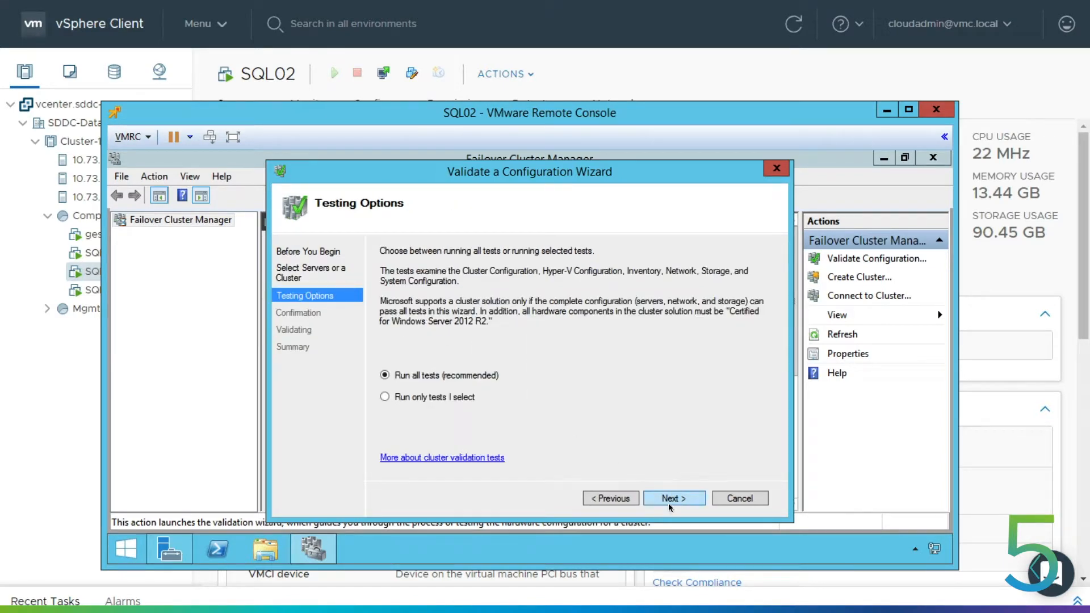
left_click(672, 498)
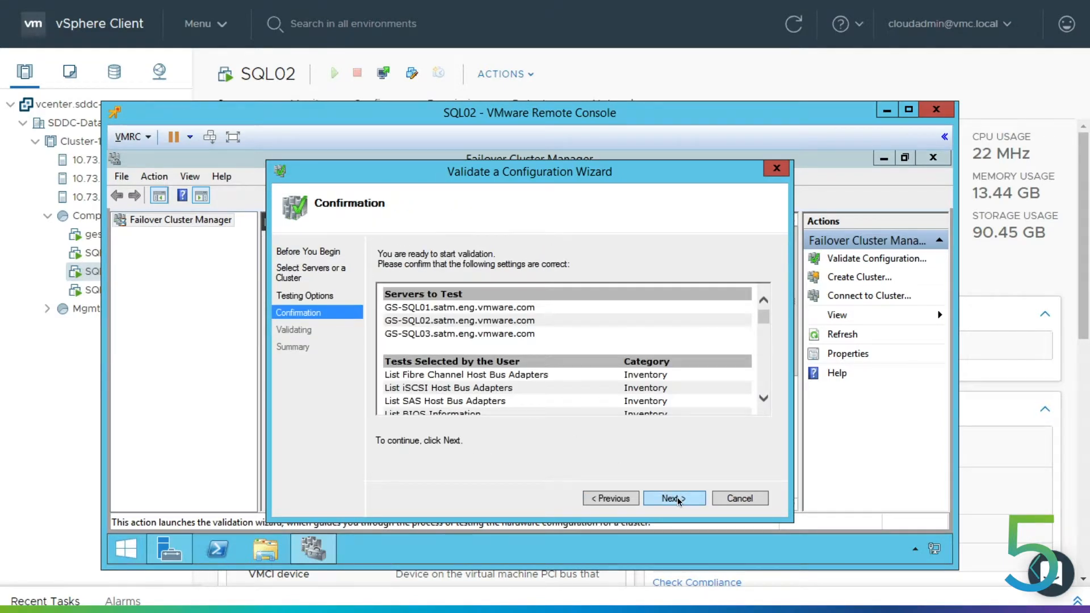
left_click(671, 499)
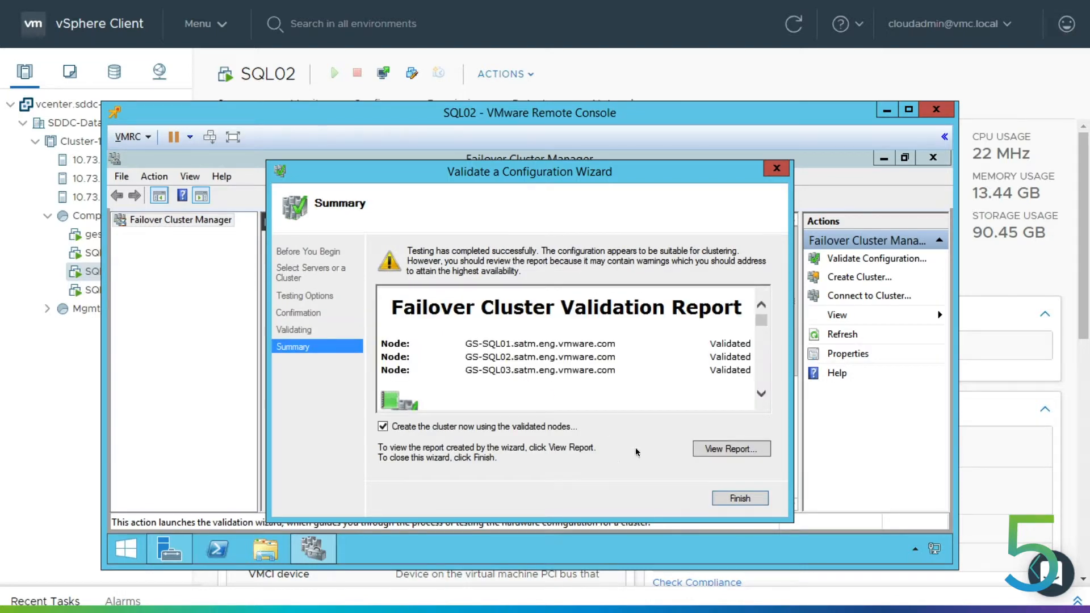
left_click(740, 498)
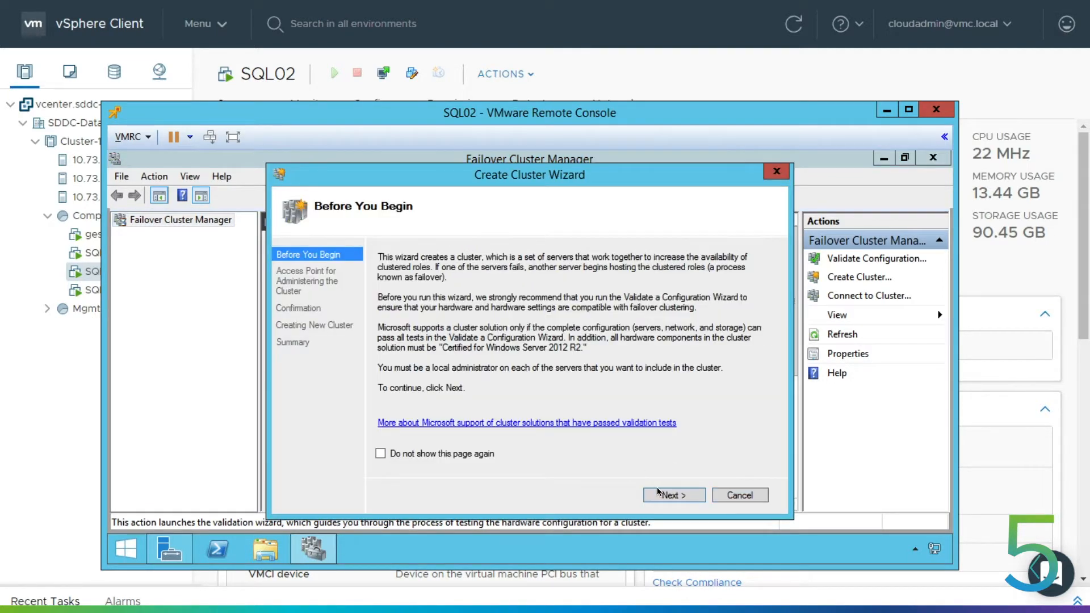
- Create gs-sql-cluster, check its witness disk under Storage > Disks, and close the console
left_click(672, 495)
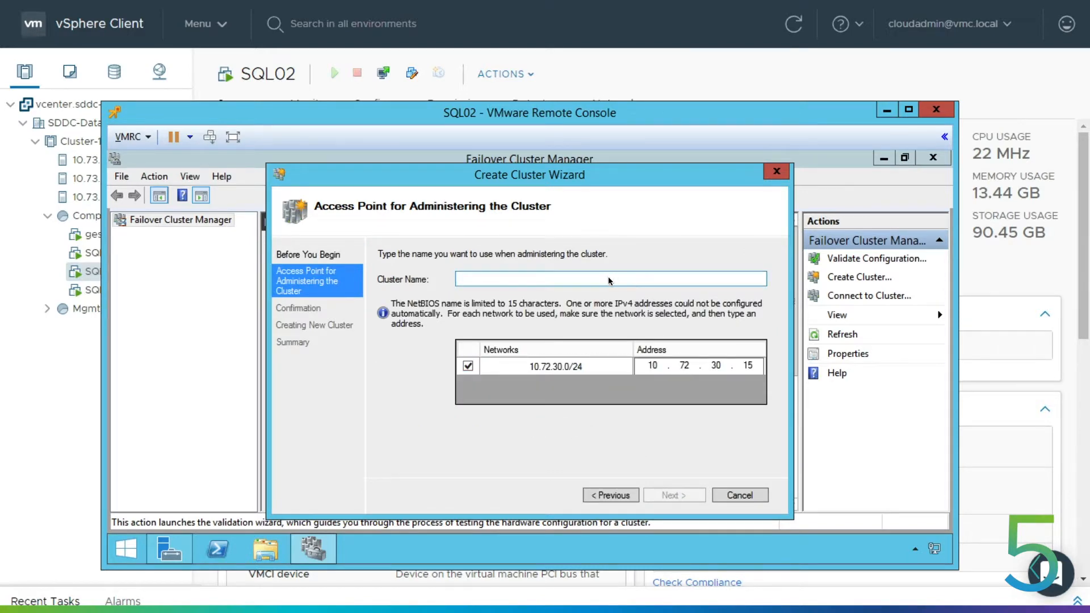
type("gs-sql-cluster")
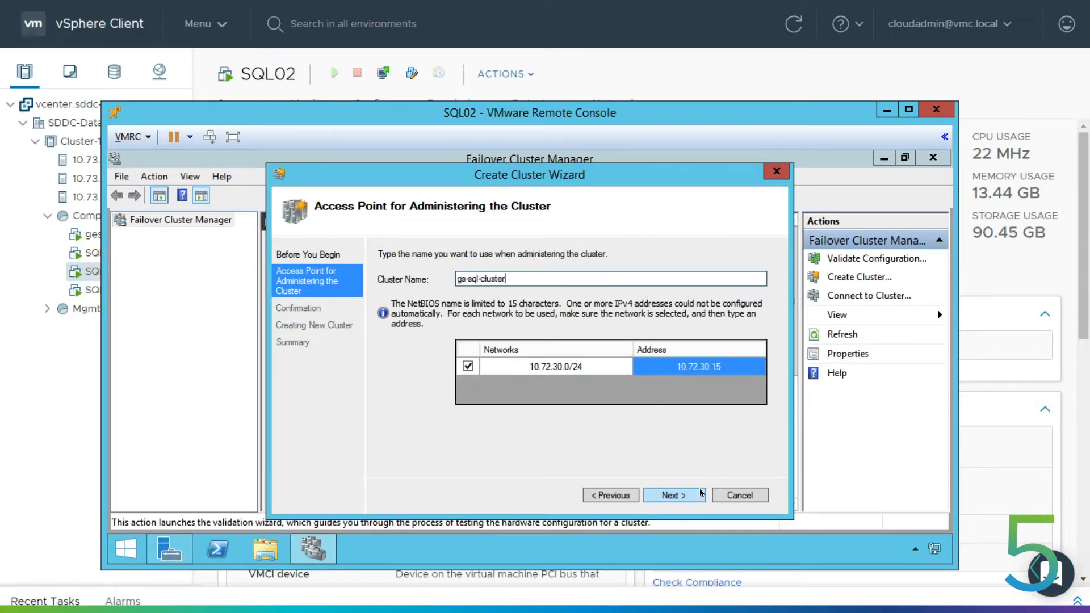
left_click(673, 495)
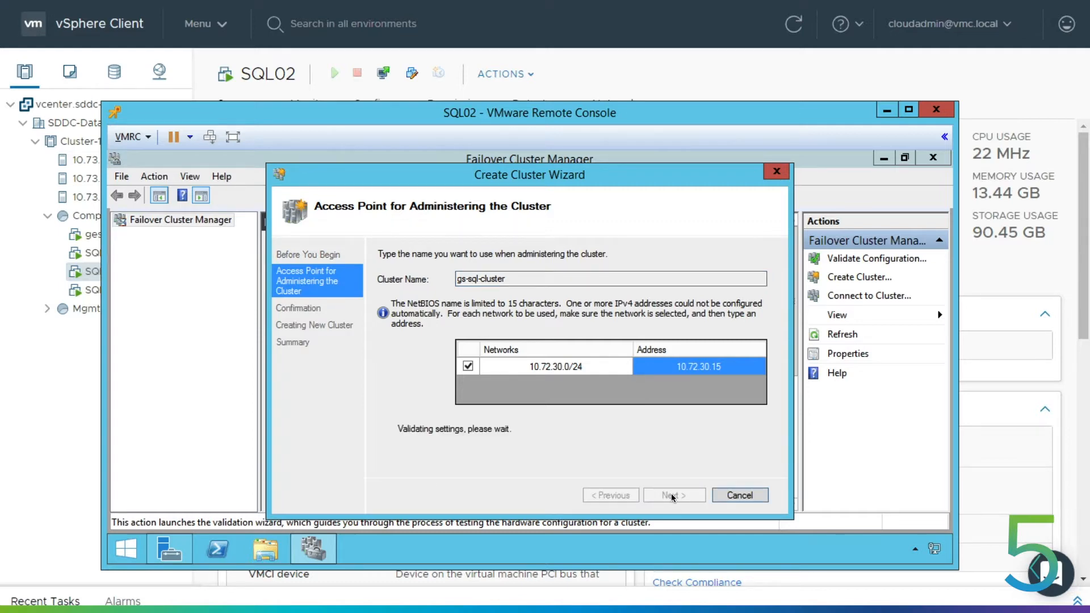
left_click(671, 495)
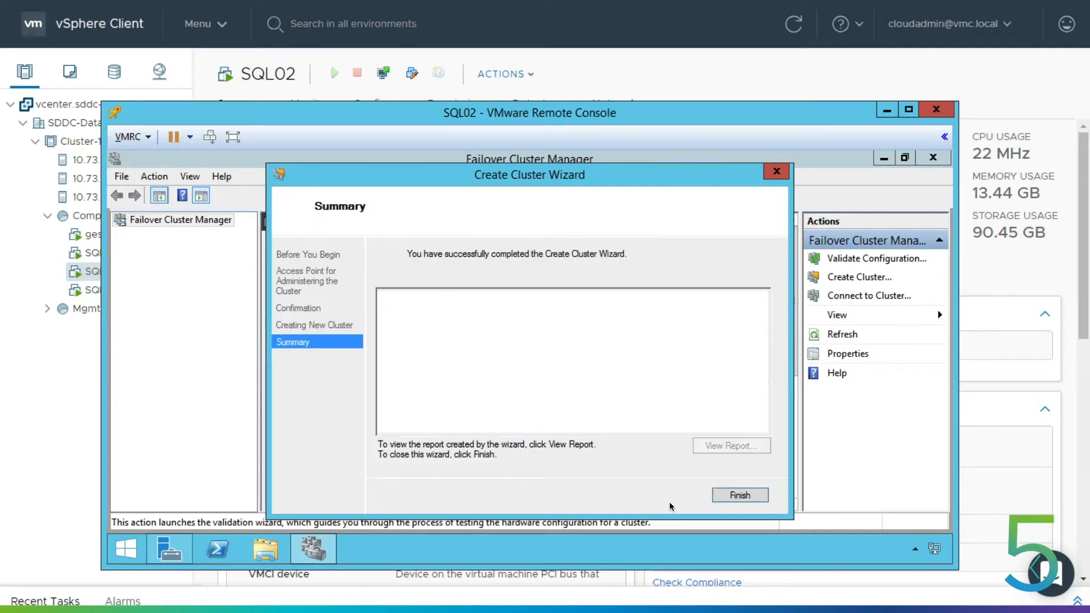
left_click(740, 496)
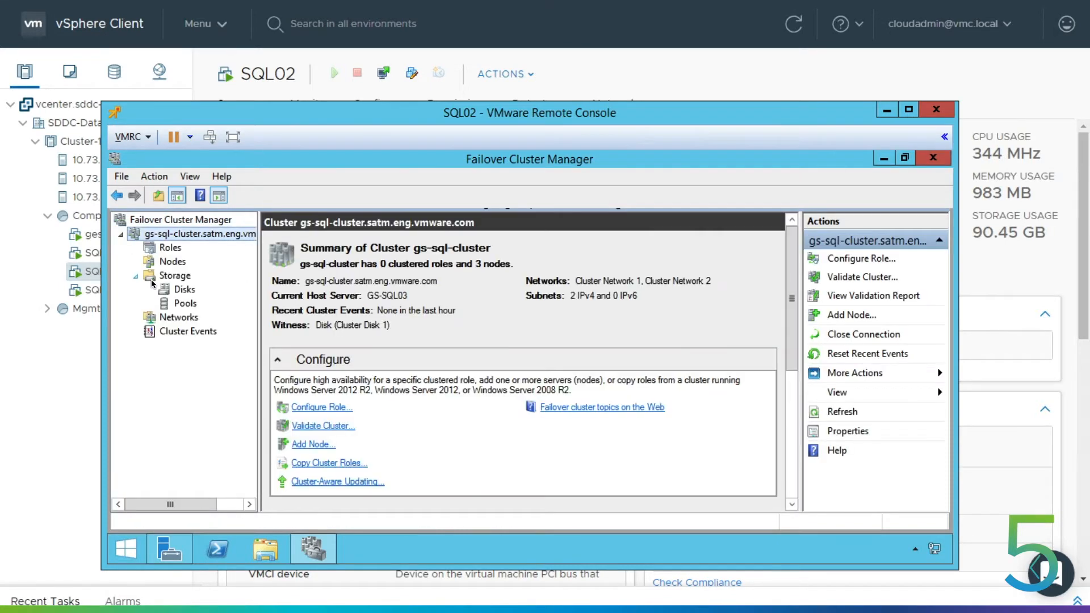
left_click(185, 289)
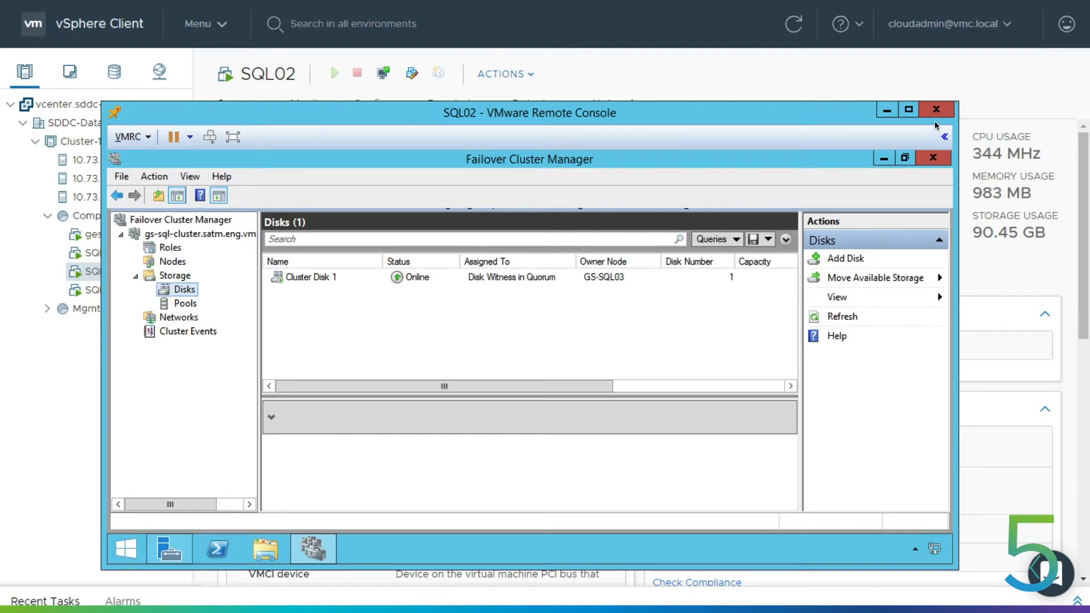
left_click(936, 109)
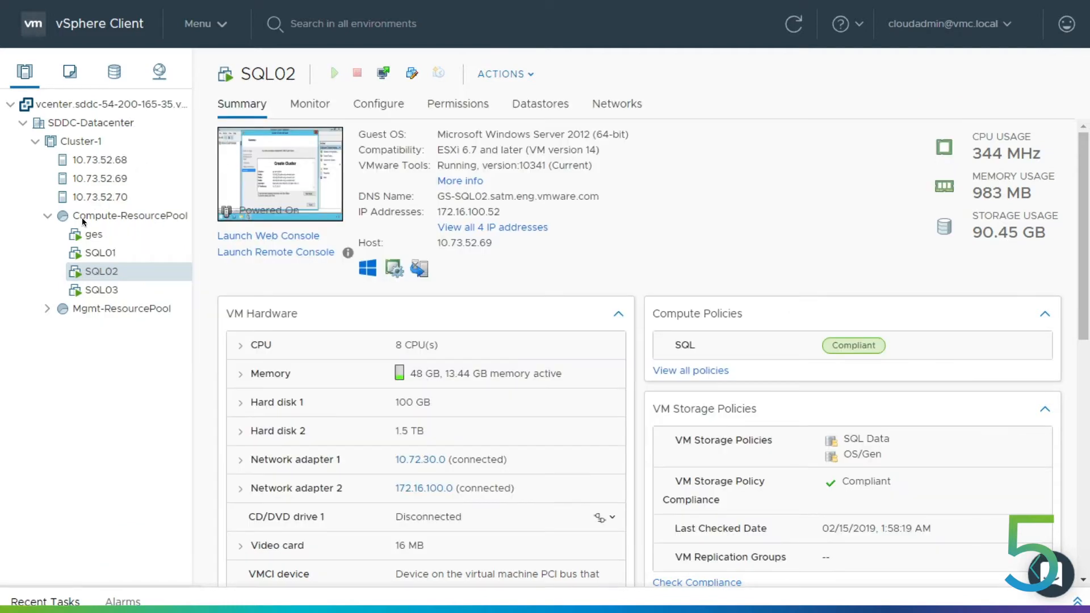
- Open a remote console to the ges VM to watch the cluster and HammerDB
left_click(91, 233)
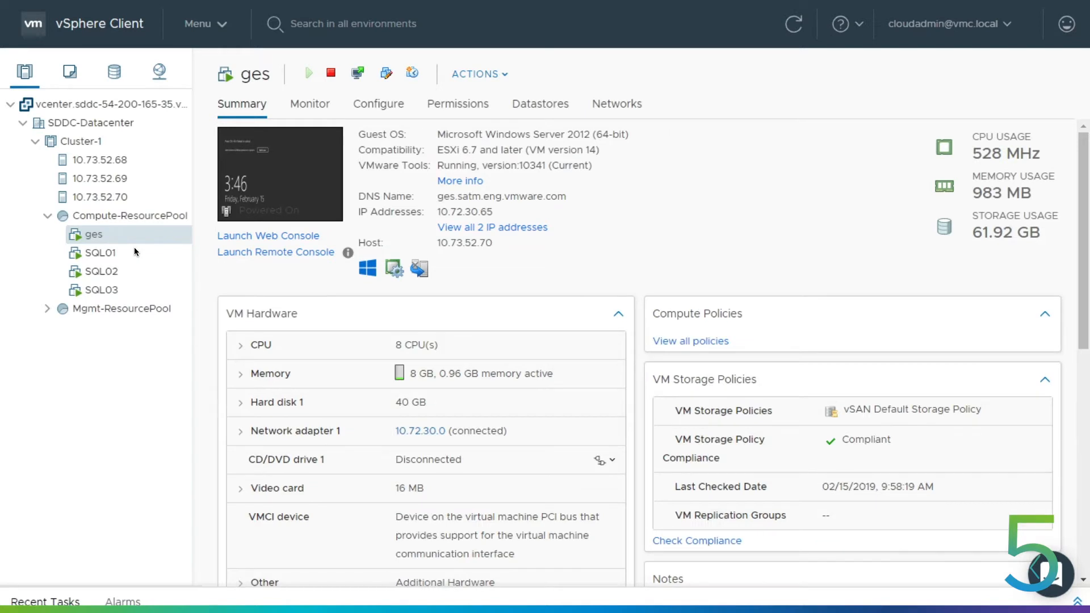
mouse_move(301, 240)
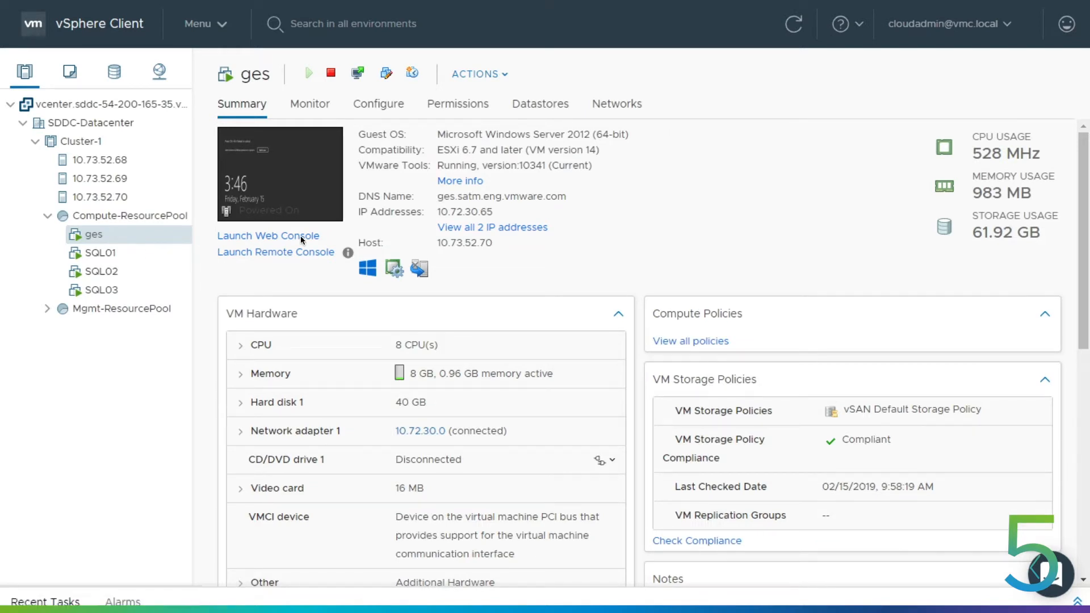
left_click(275, 252)
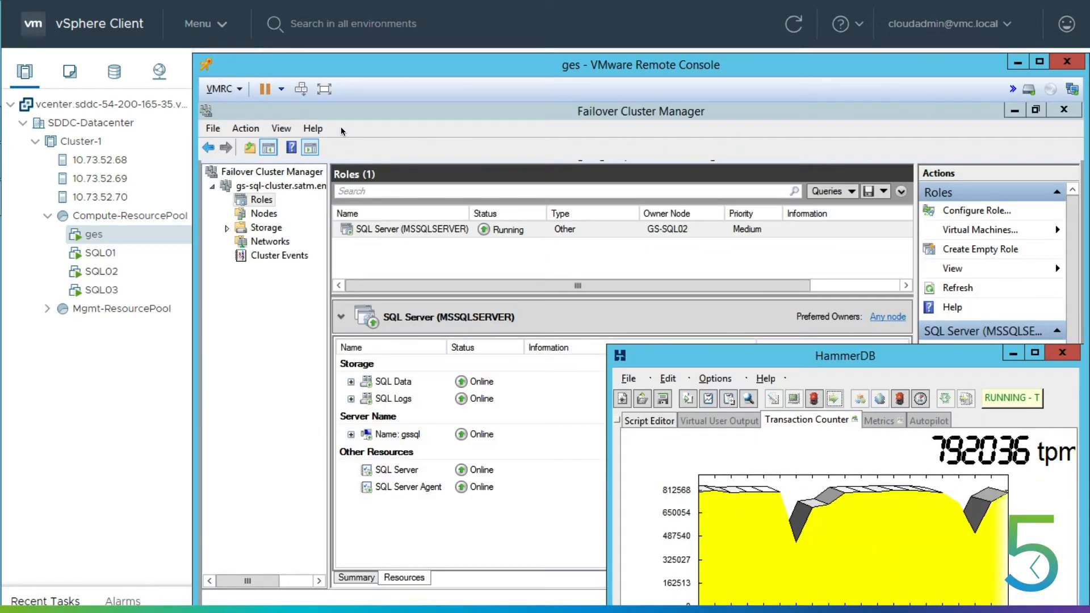
mouse_move(317, 294)
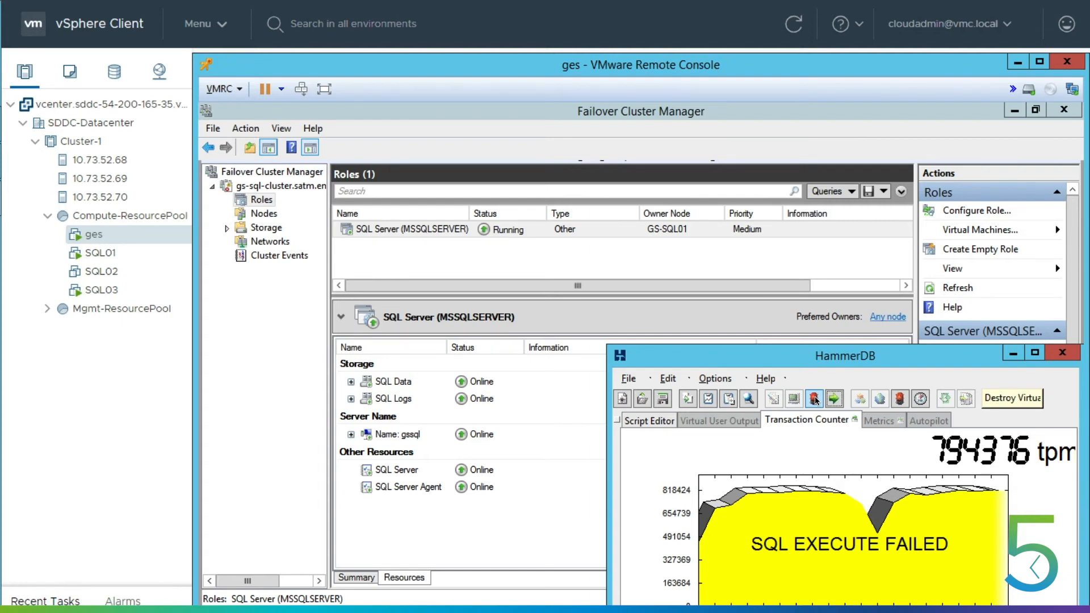
- Destroy the failed HammerDB virtual users and rerun them to restart the load on GS-SQL01
left_click(834, 398)
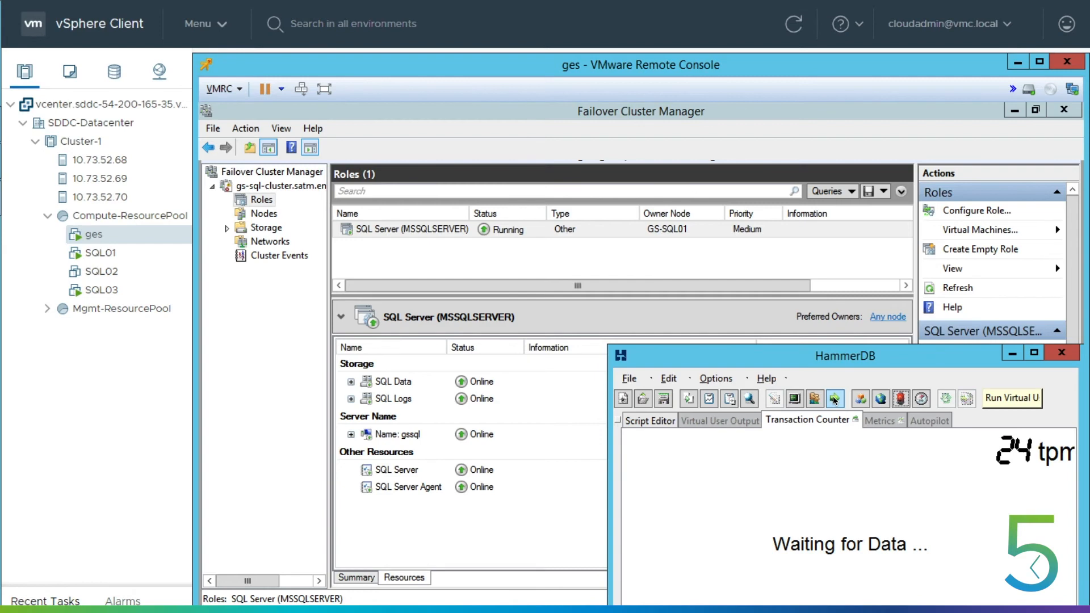
left_click(835, 399)
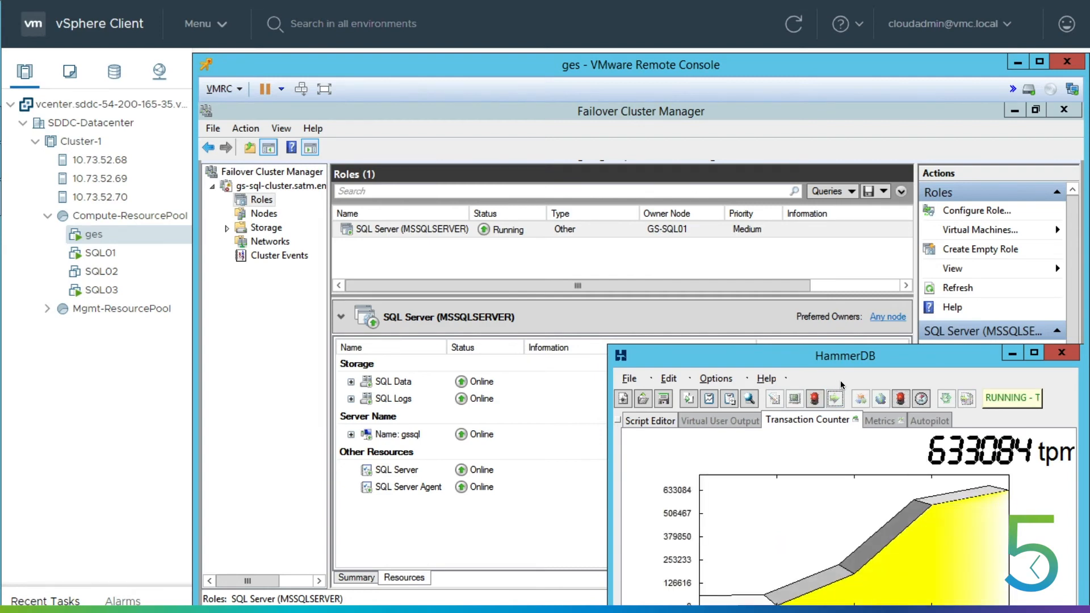